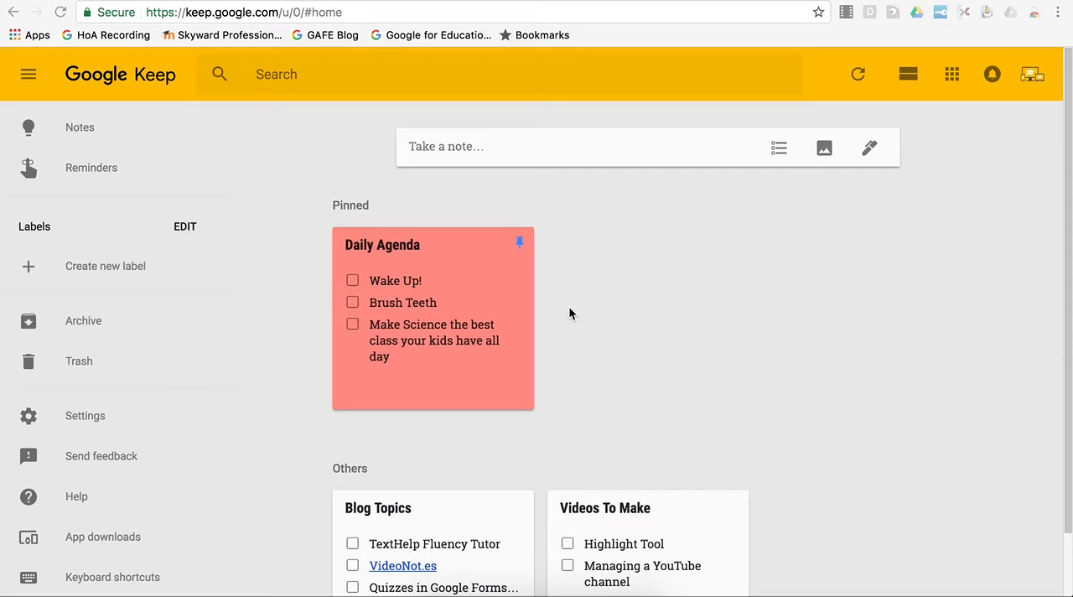
{"action": "mouse_move", "coordinate": [590, 242]}
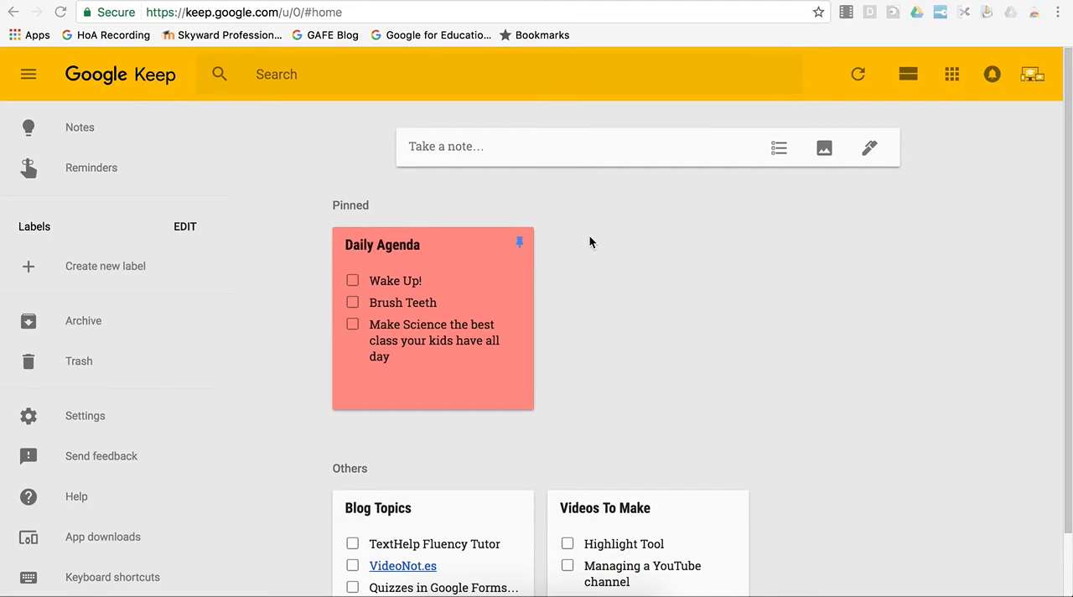
{"action": "mouse_move", "coordinate": [459, 137]}
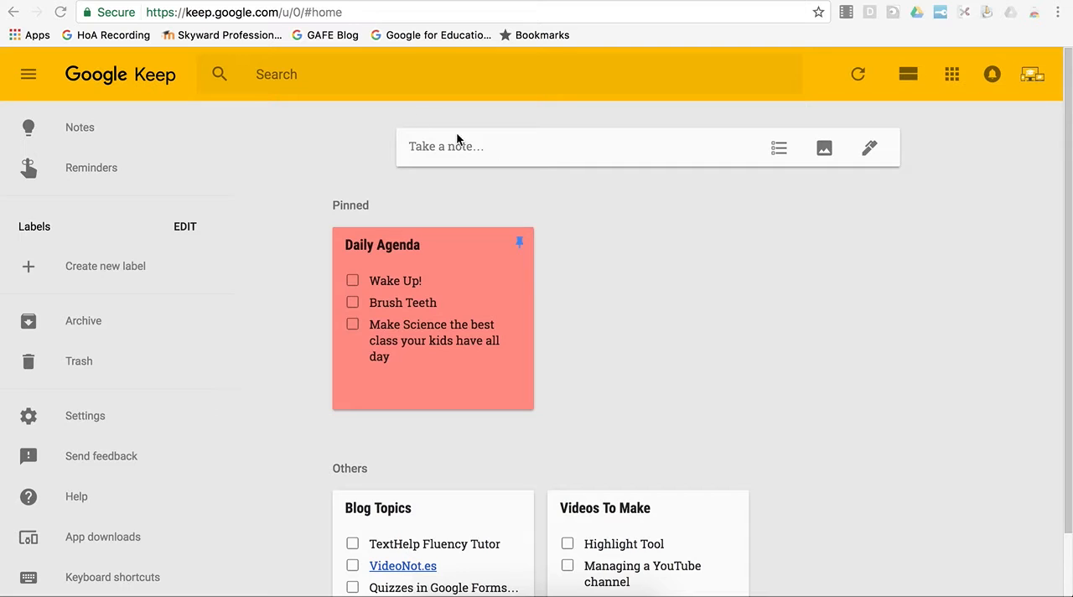
{"action": "mouse_move", "coordinate": [309, 17]}
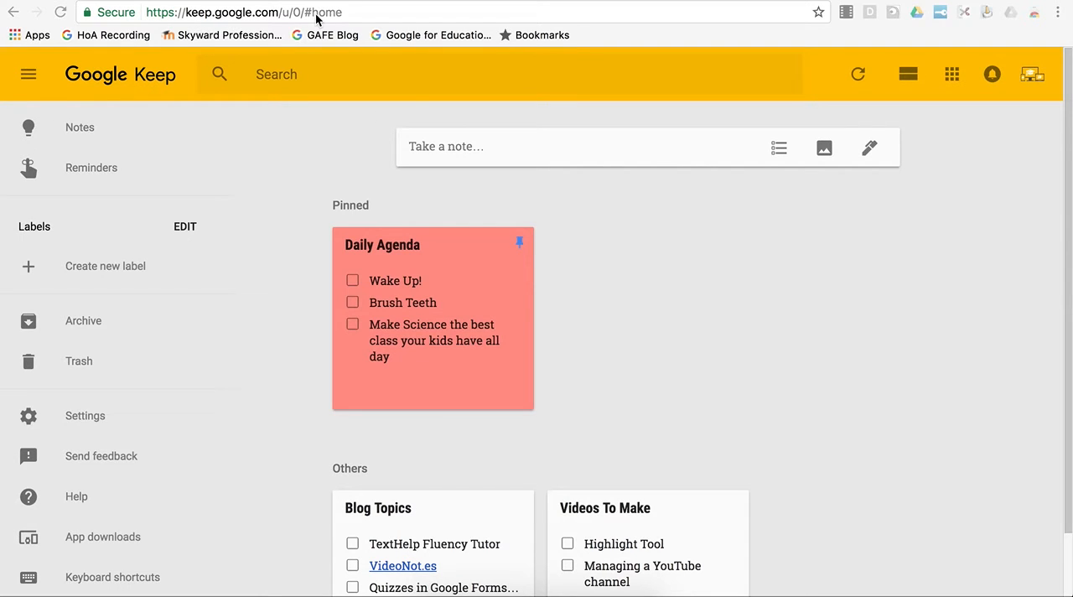
{"action": "mouse_move", "coordinate": [708, 302]}
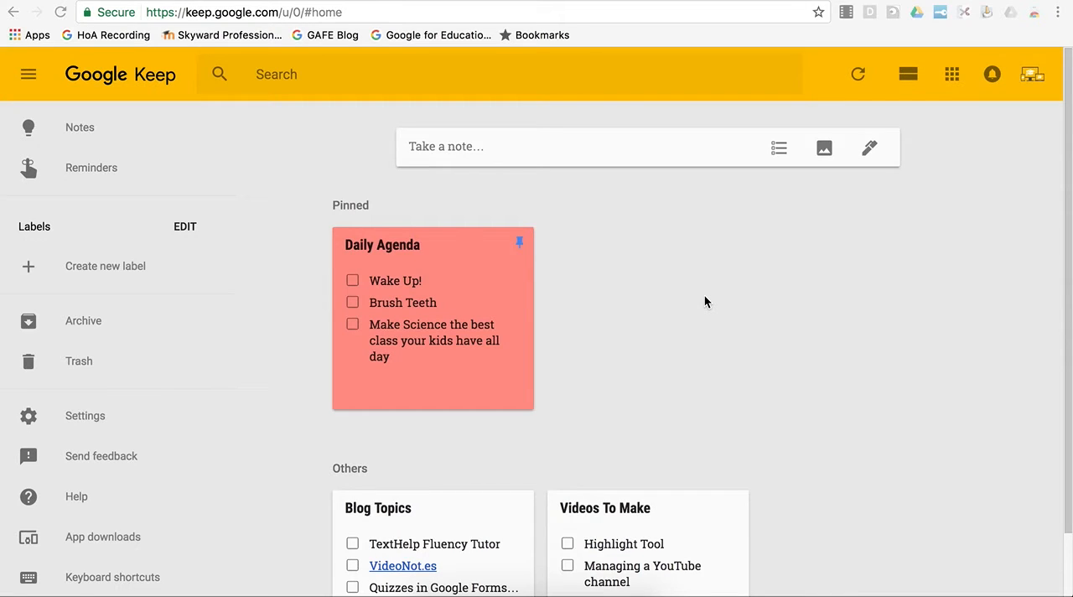
{"action": "mouse_move", "coordinate": [623, 299]}
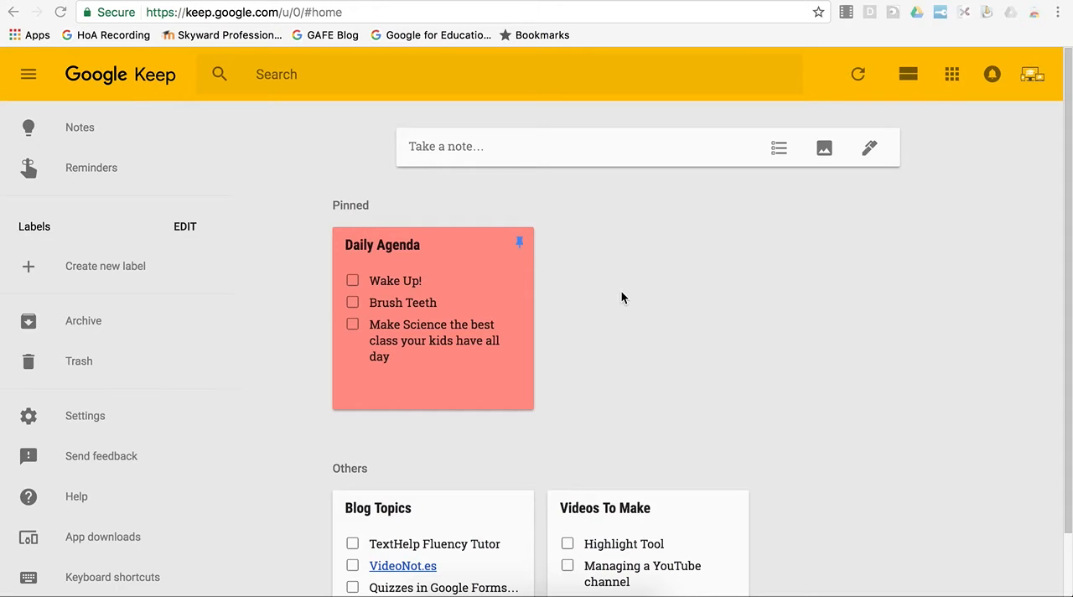
{"action": "mouse_move", "coordinate": [642, 185]}
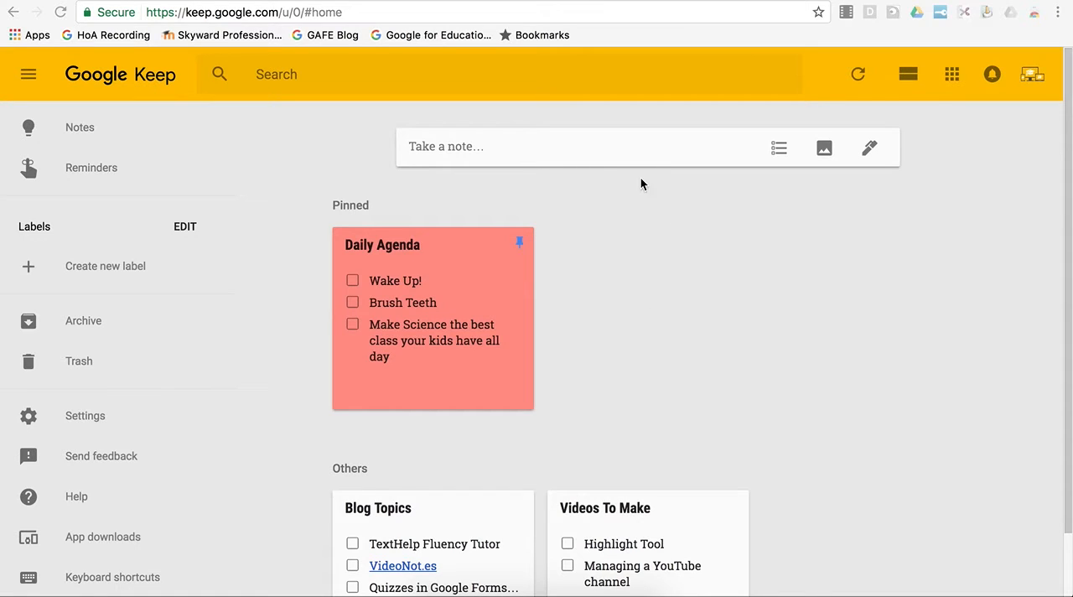
- Start a new Keep note and add a drawing to it from the More menu
{"action": "left_click", "coordinate": [498, 146]}
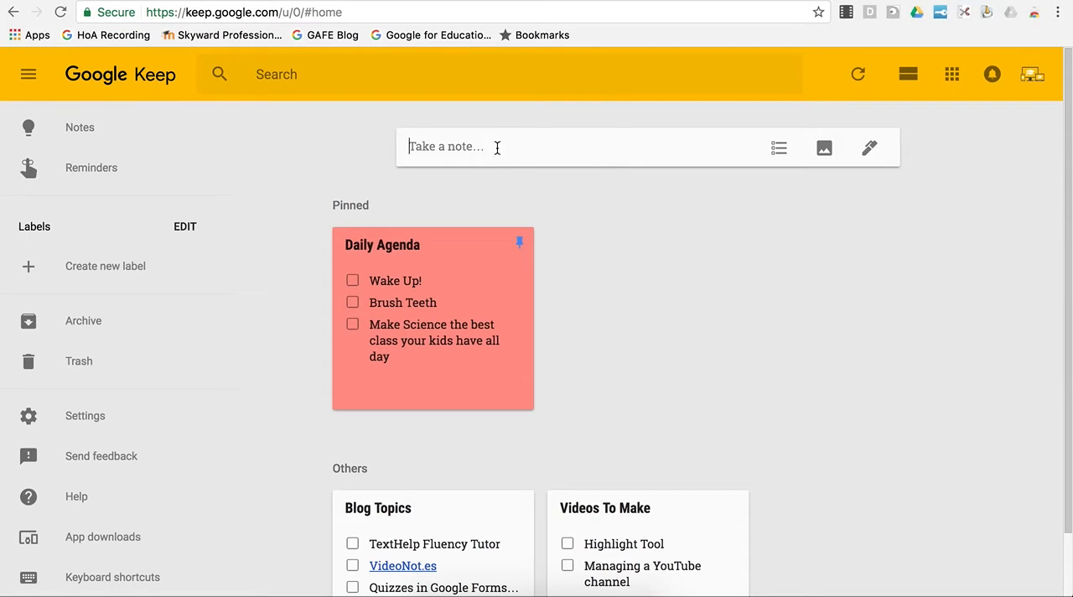
{"action": "left_click", "coordinate": [469, 146]}
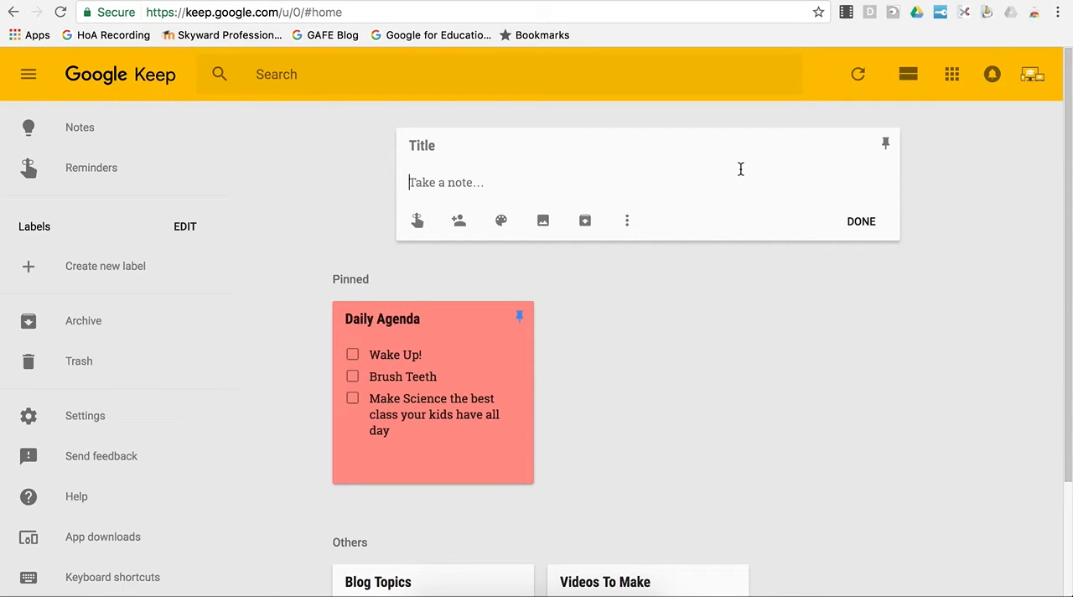
{"action": "left_click", "coordinate": [627, 221]}
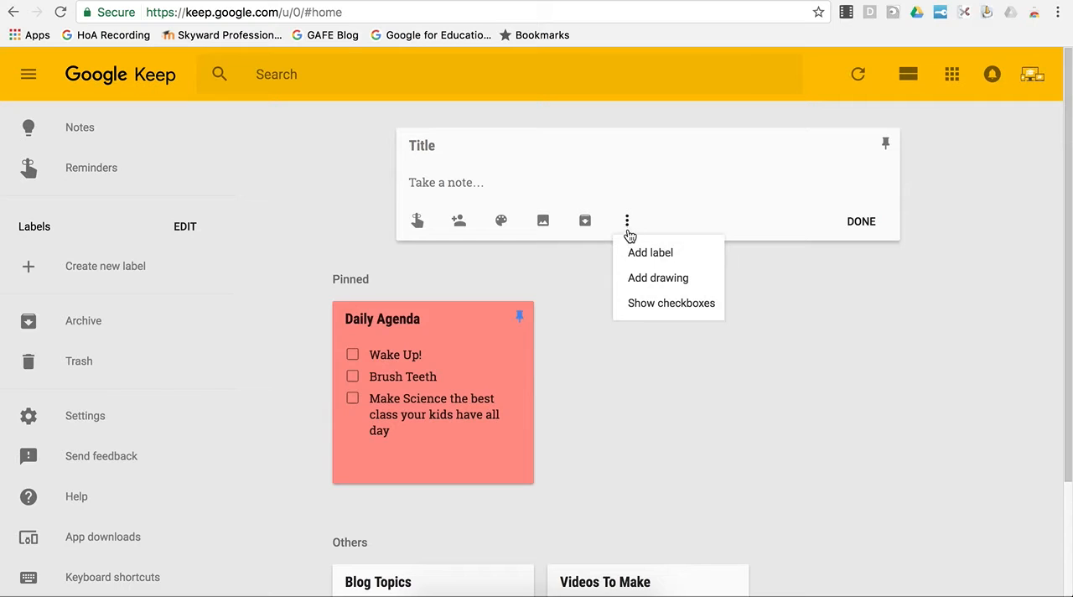
{"action": "left_click", "coordinate": [657, 279]}
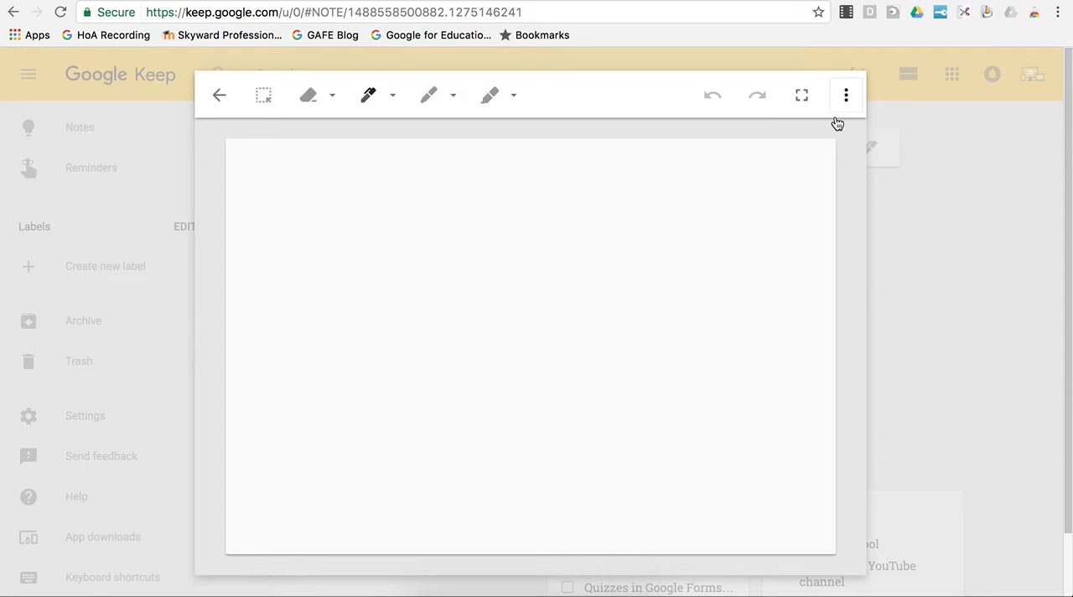
- Sketch a large freehand looping shape on the drawing canvas
{"action": "left_click", "coordinate": [449, 206]}
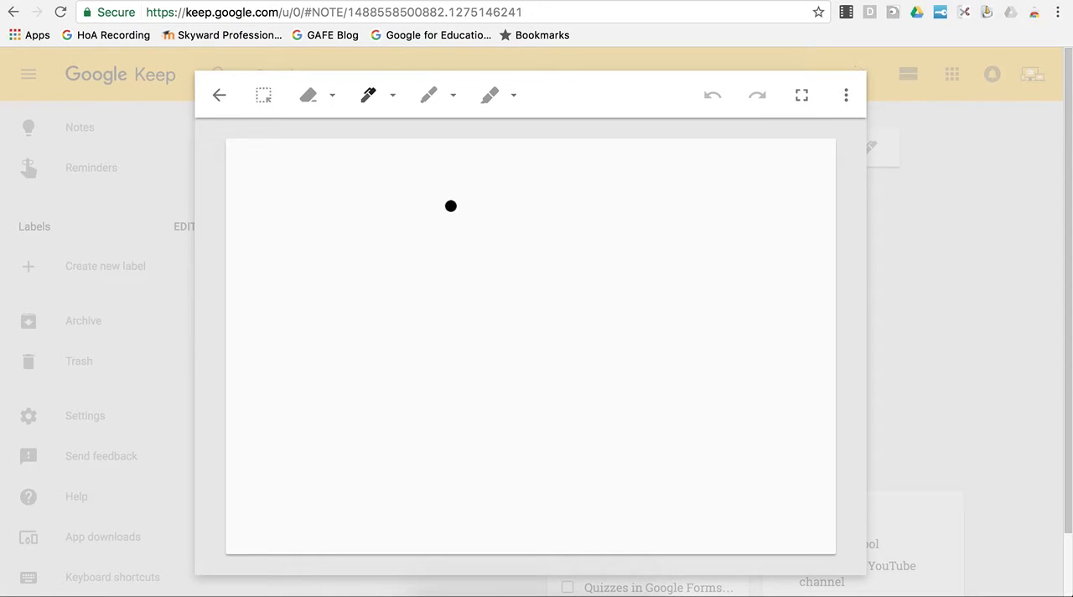
{"action": "left_click_drag", "start_coordinate": [449, 206], "coordinate": [516, 502]}
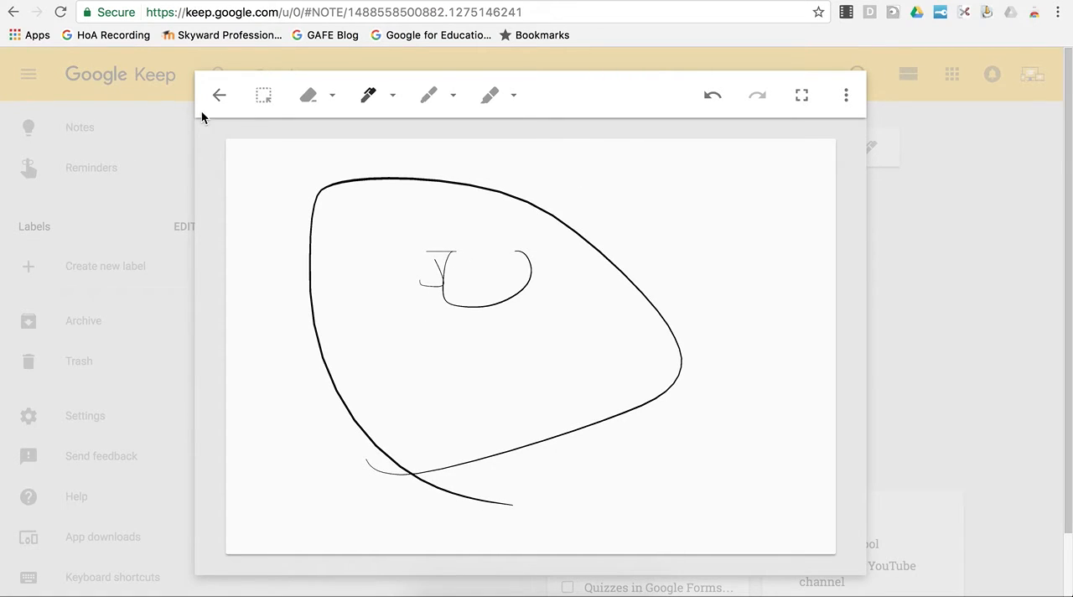
- Return from the drawing to the note and colour its background blue
{"action": "left_click", "coordinate": [221, 93]}
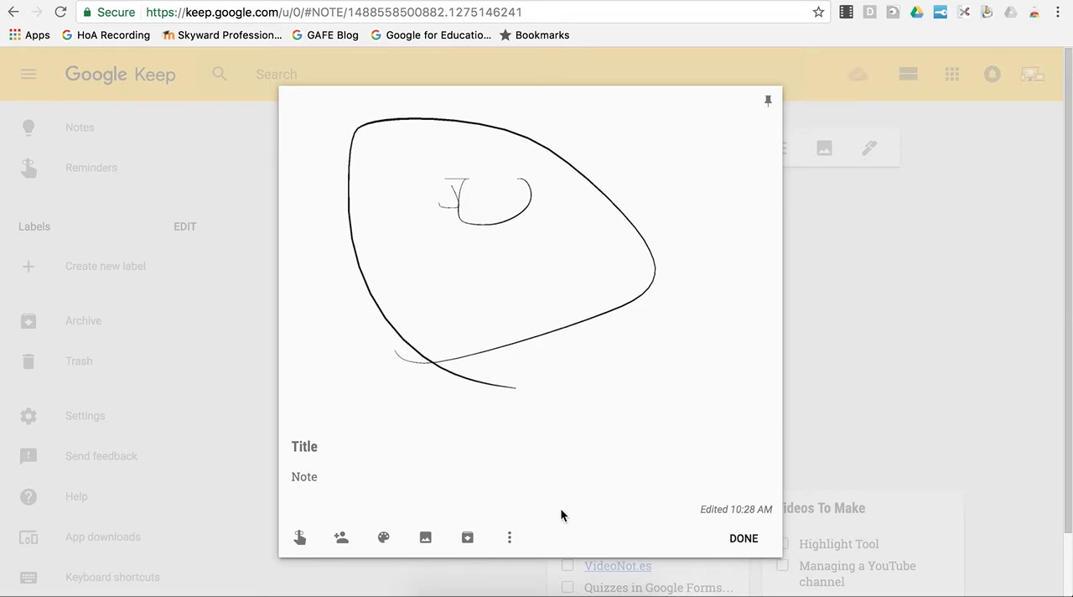
{"action": "left_click", "coordinate": [382, 536]}
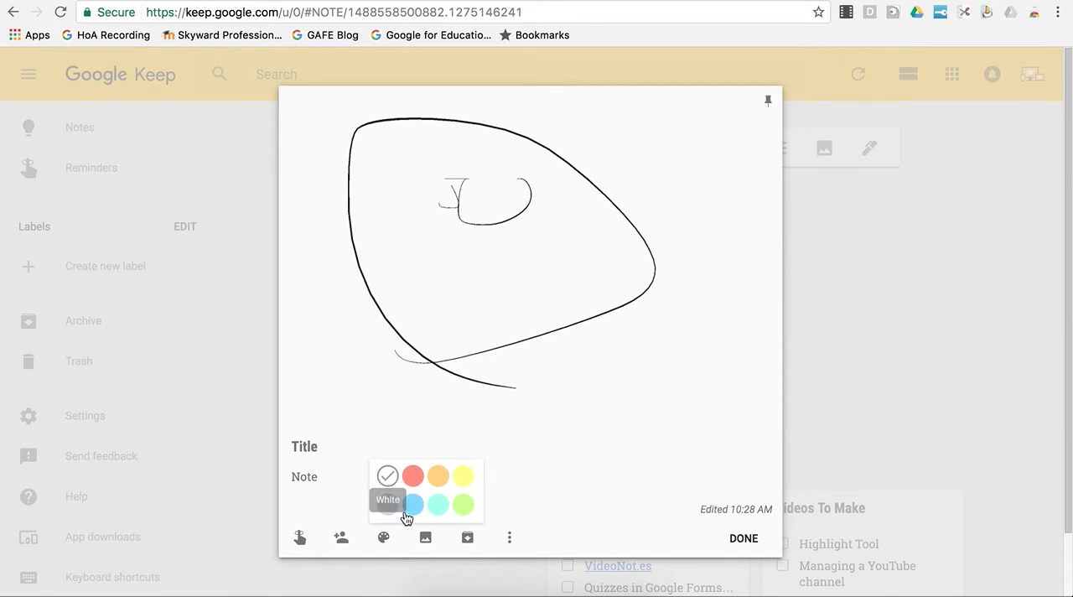
{"action": "left_click", "coordinate": [412, 503]}
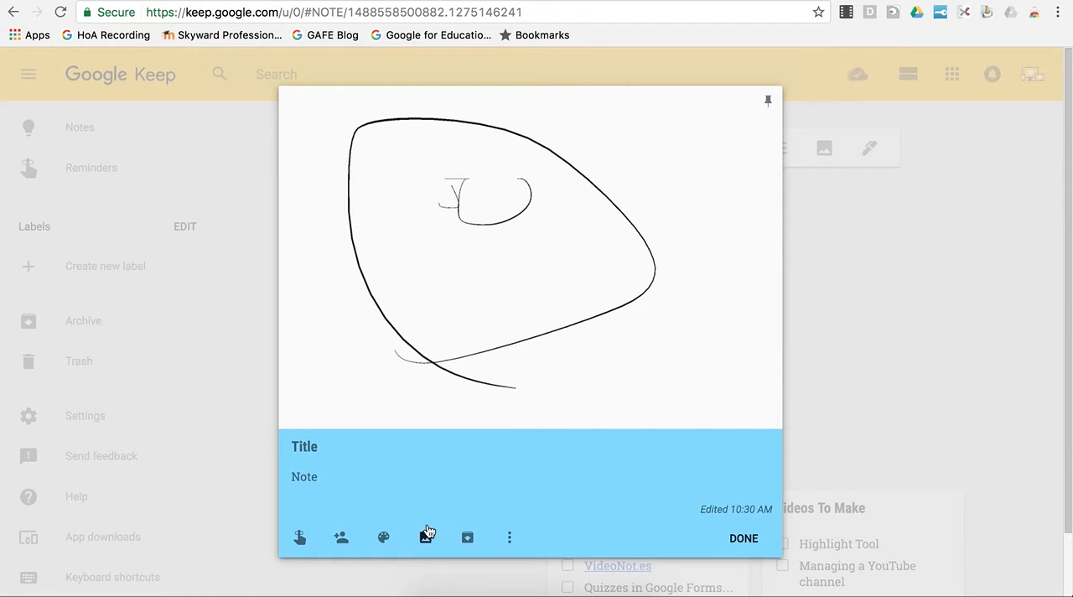
{"action": "mouse_move", "coordinate": [424, 536]}
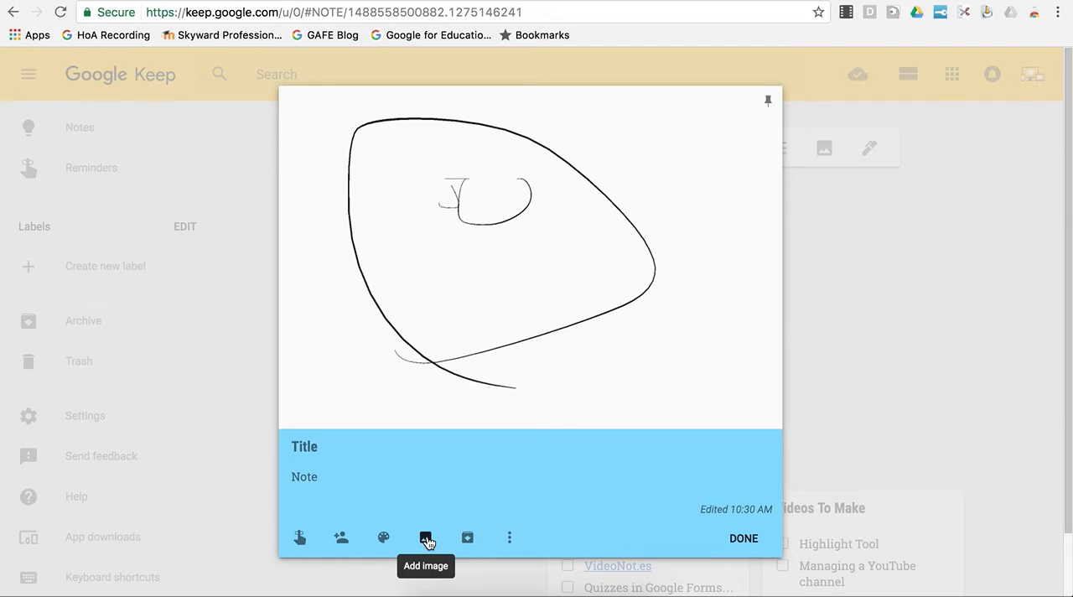
- Turn the note body into a checklist via Show checkboxes
{"action": "left_click", "coordinate": [424, 536]}
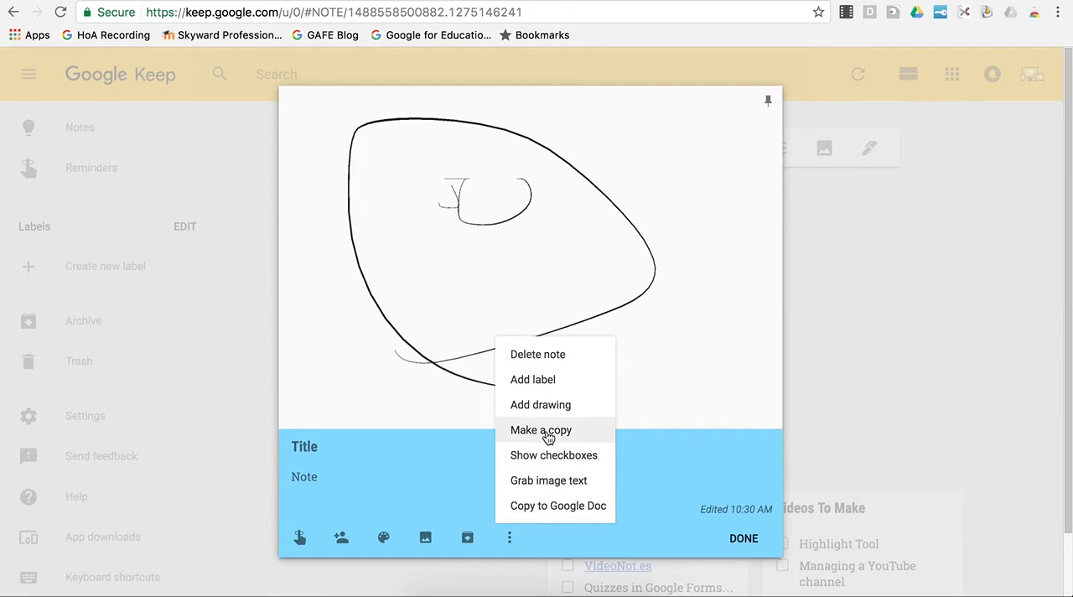
{"action": "mouse_move", "coordinate": [566, 463]}
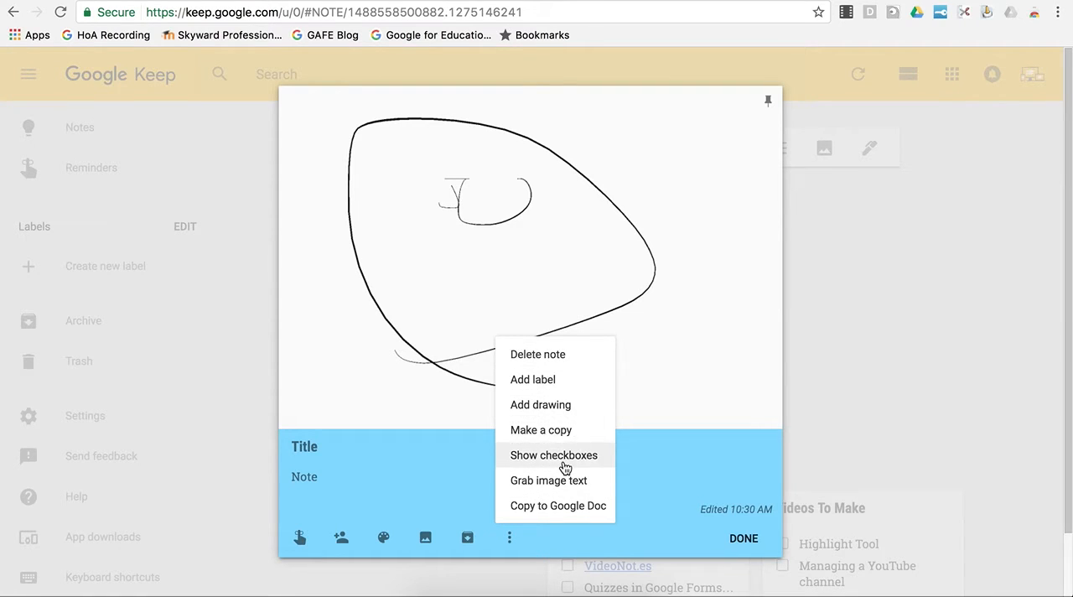
{"action": "left_click", "coordinate": [553, 454]}
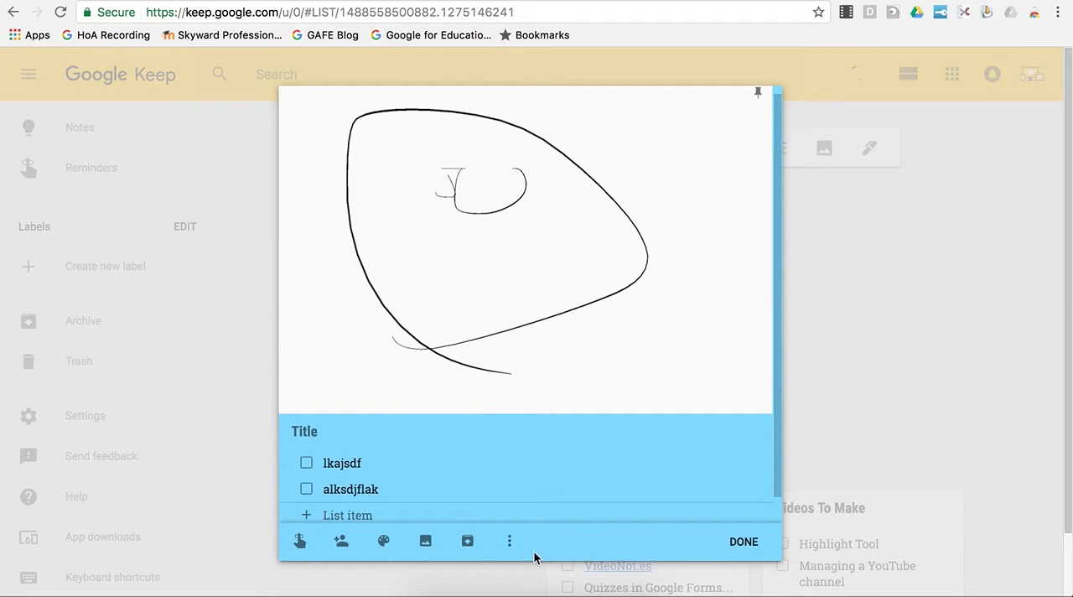
{"action": "left_click", "coordinate": [382, 539]}
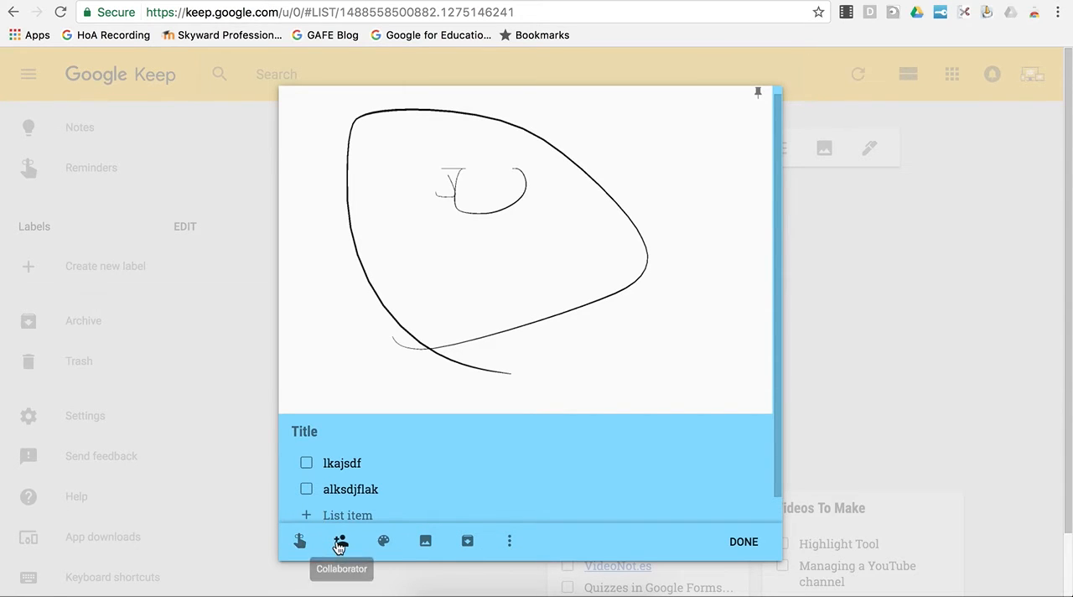
- Enter student ID 00033 in the Collaborator dialog, then cancel without sharing
{"action": "left_click", "coordinate": [340, 539]}
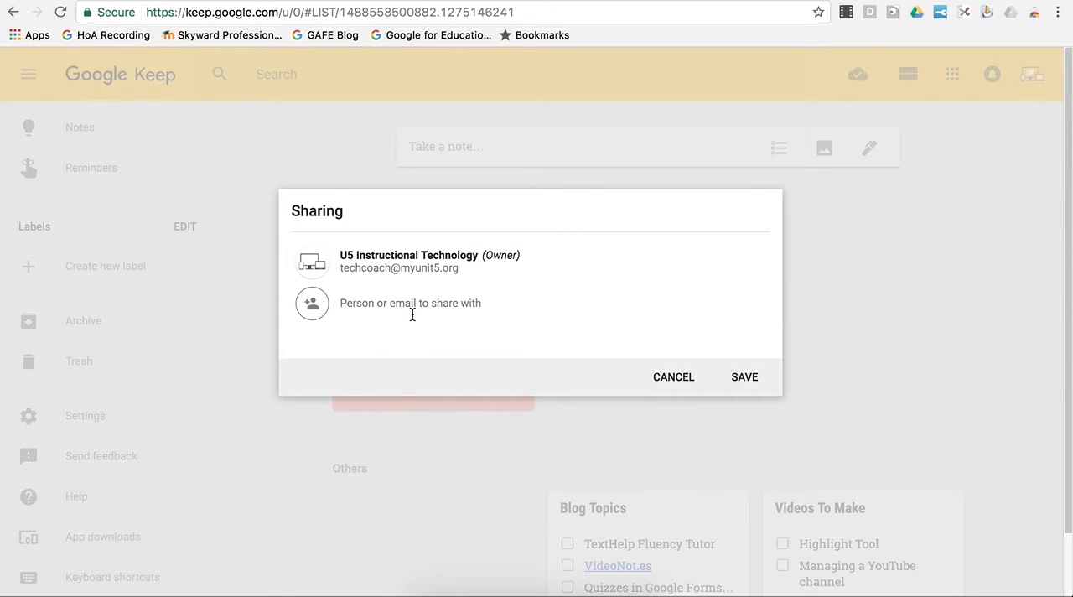
{"action": "type", "text": "000333000"}
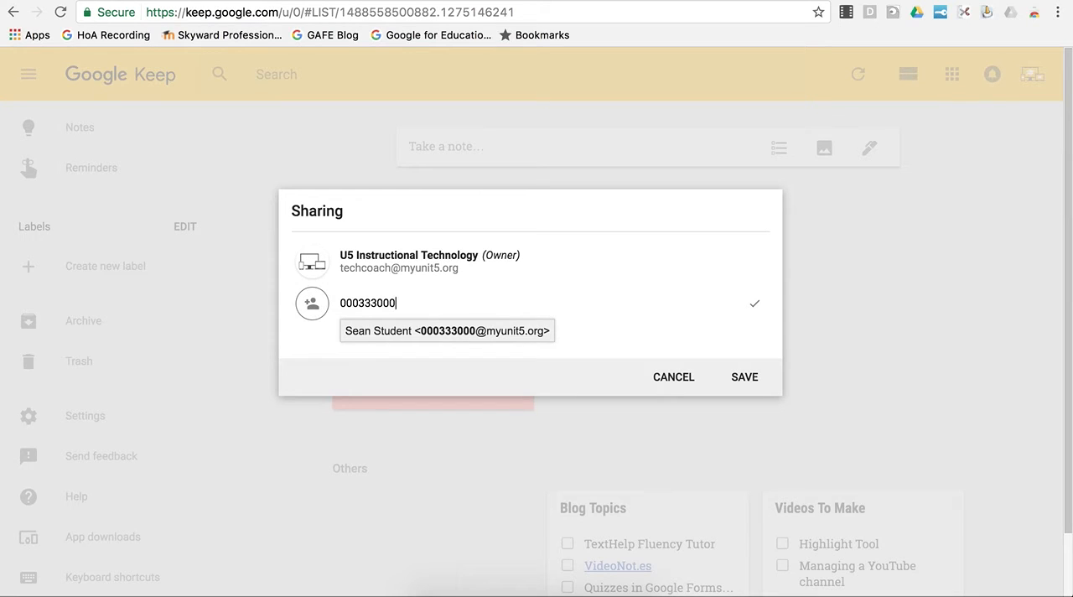
{"action": "mouse_move", "coordinate": [681, 379]}
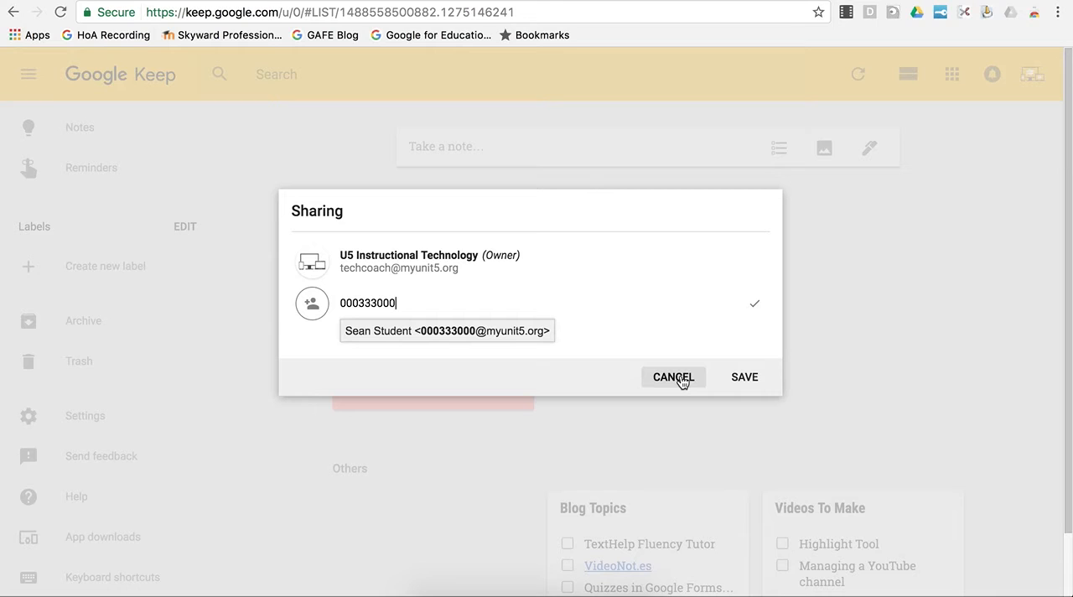
{"action": "left_click", "coordinate": [674, 375]}
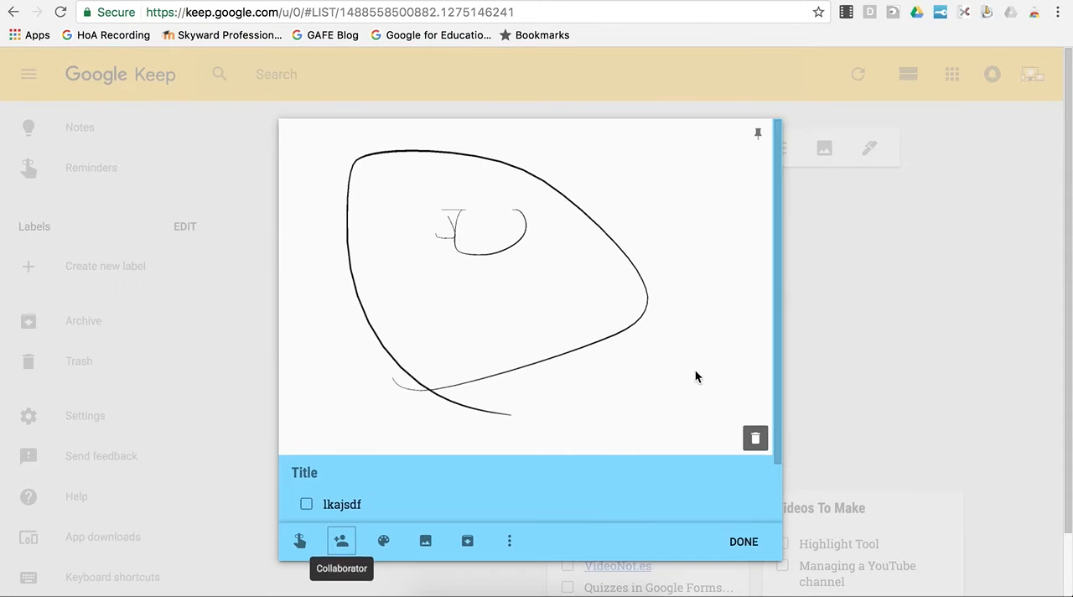
- Delete the blue drawing note from the More menu
{"action": "left_click", "coordinate": [510, 539]}
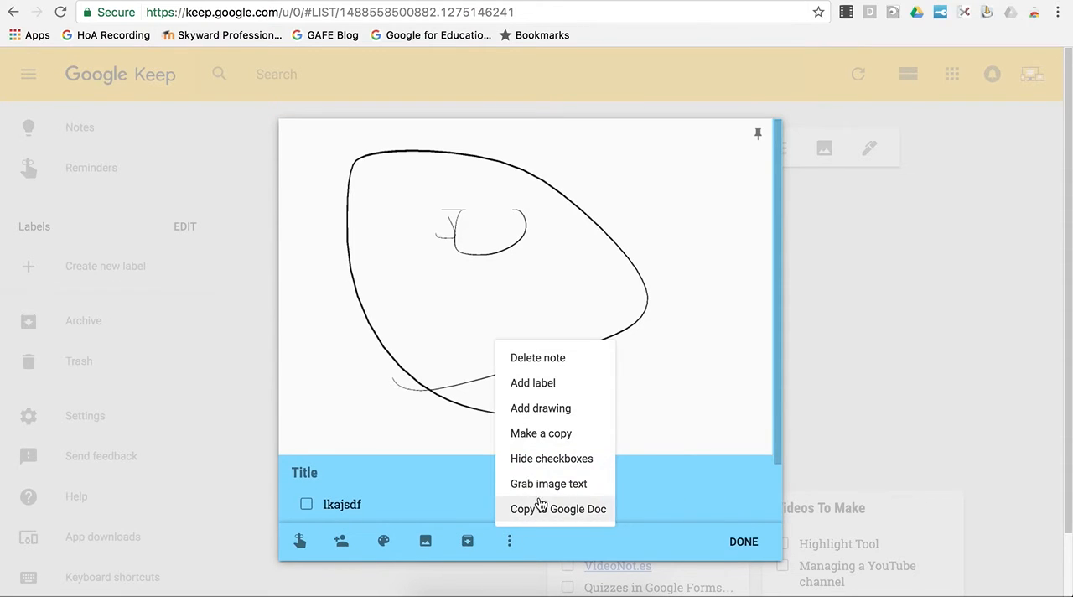
{"action": "left_click", "coordinate": [538, 358]}
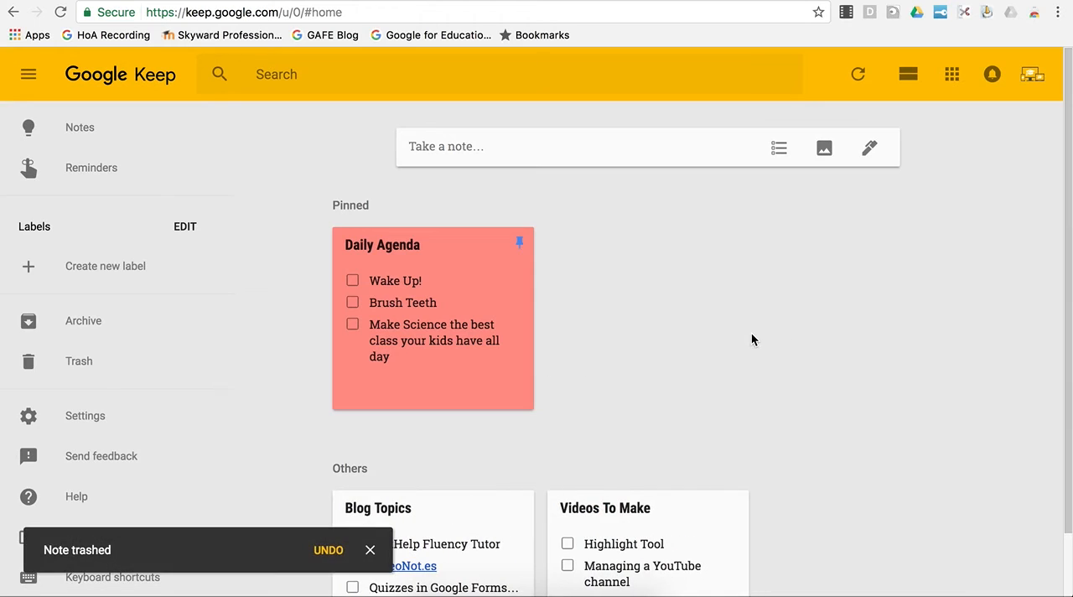
{"action": "mouse_move", "coordinate": [840, 367]}
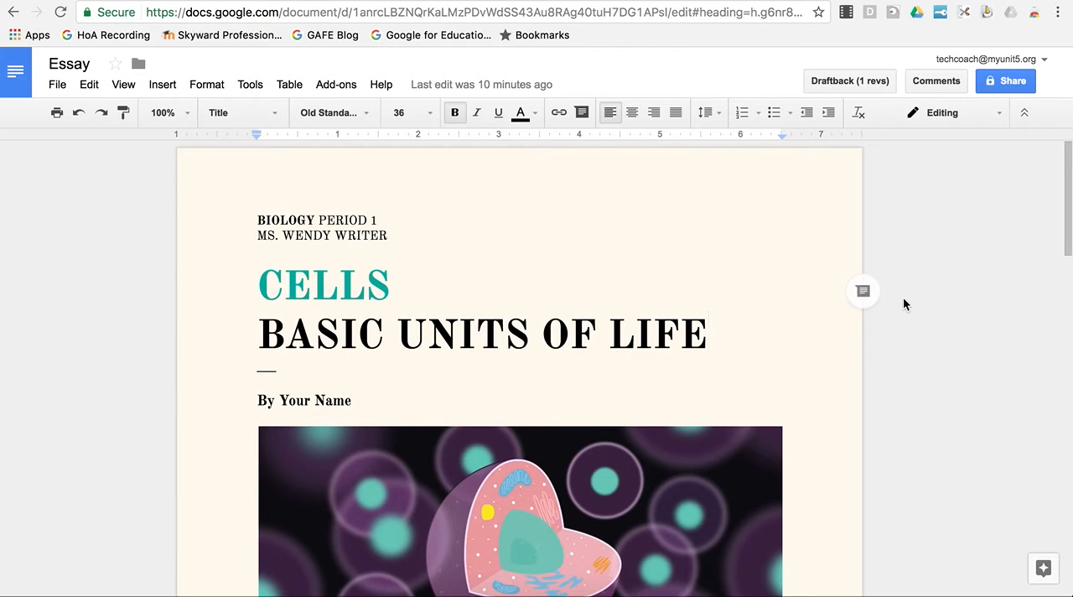
- Scroll down through the Essay document 'Cells: Basic Units of Life'
{"action": "scroll", "scroll_direction": "down", "scroll_amount": 3}
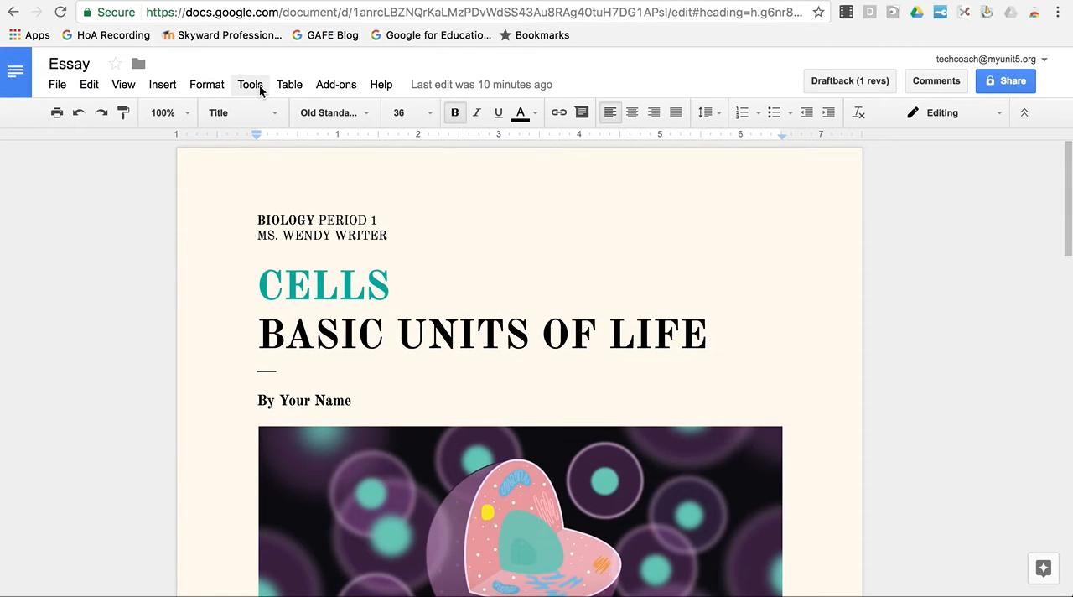
- Show the Keep notepad side panel from the Tools menu beside the Essay
{"action": "left_click", "coordinate": [249, 84]}
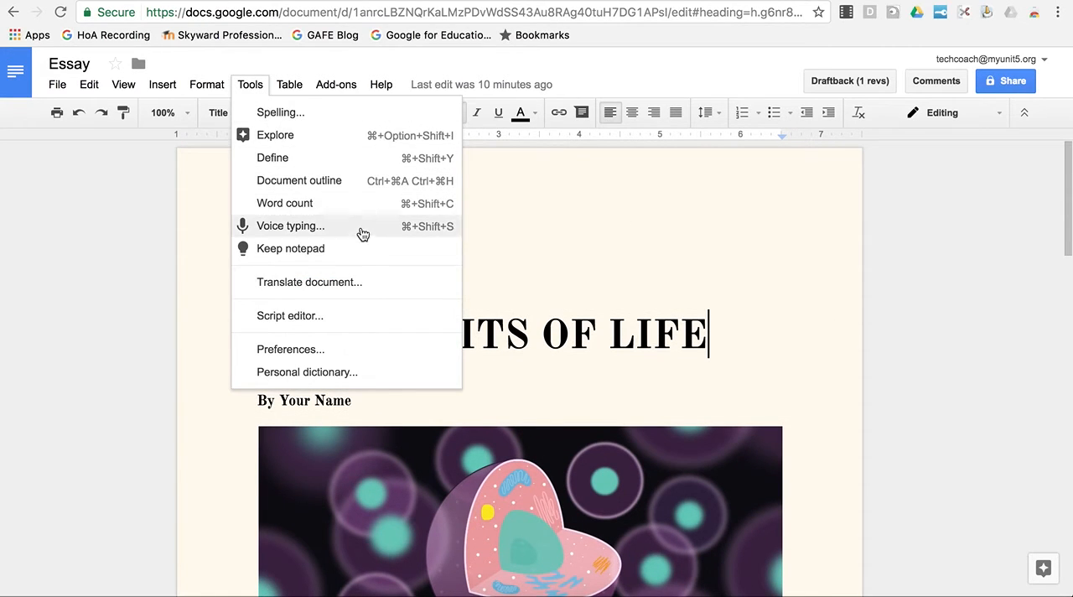
{"action": "mouse_move", "coordinate": [368, 258]}
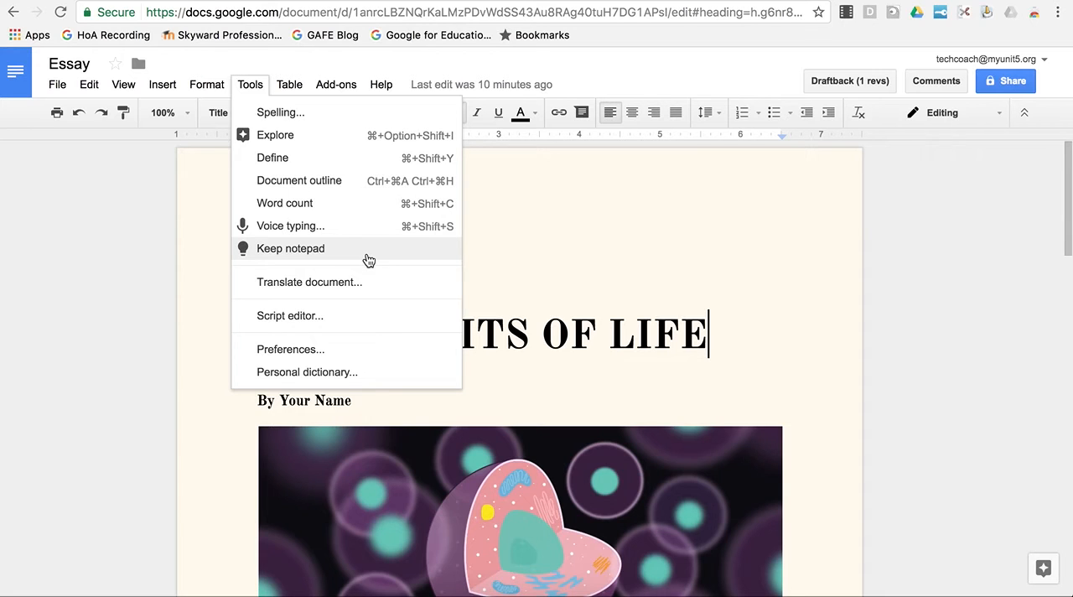
{"action": "left_click", "coordinate": [290, 248]}
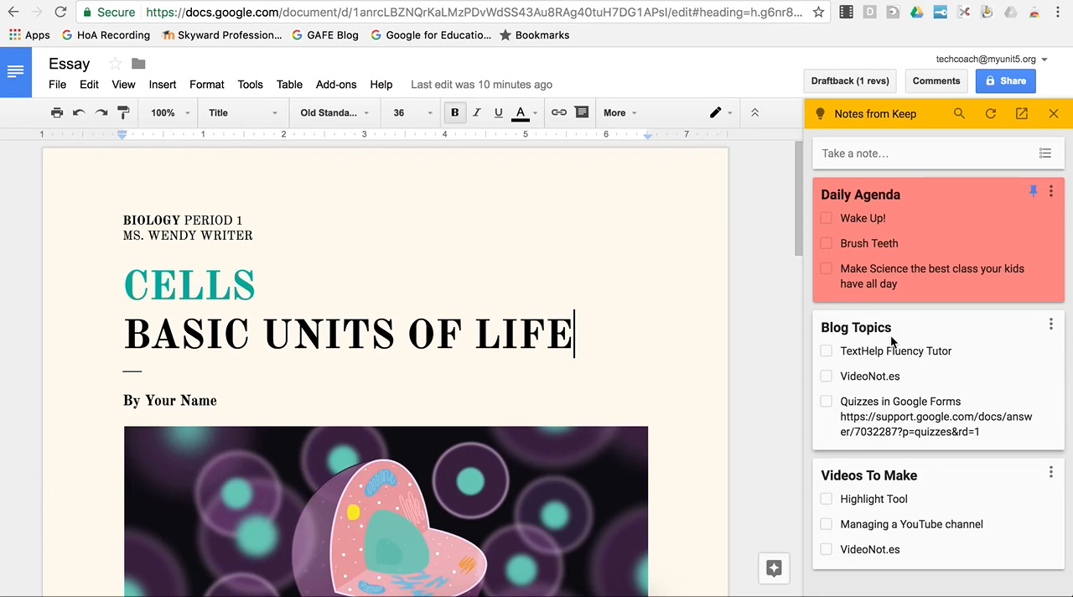
{"action": "mouse_move", "coordinate": [952, 345]}
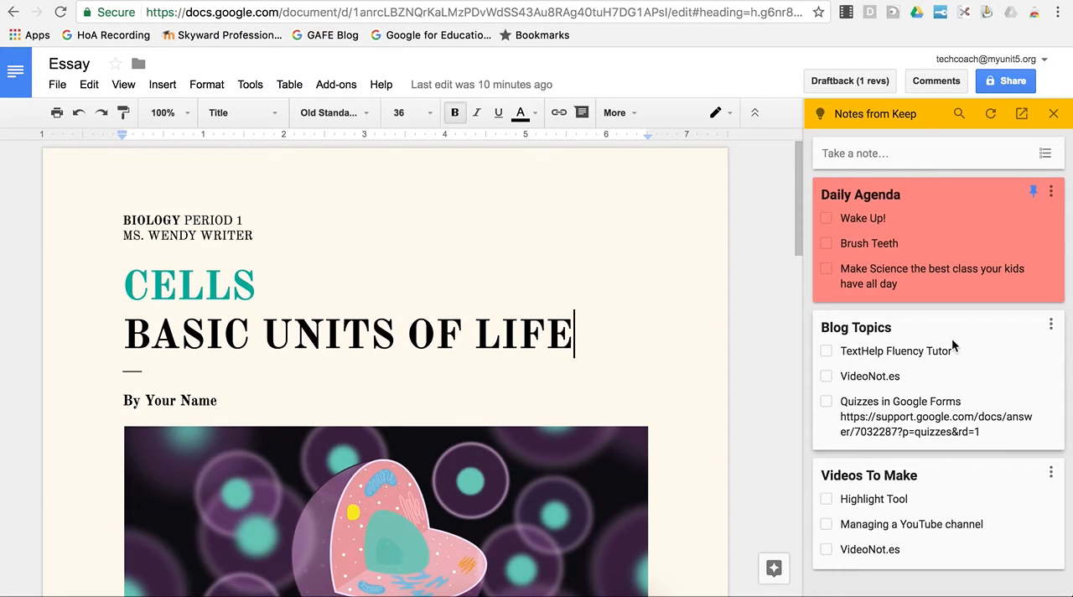
{"action": "mouse_move", "coordinate": [925, 243]}
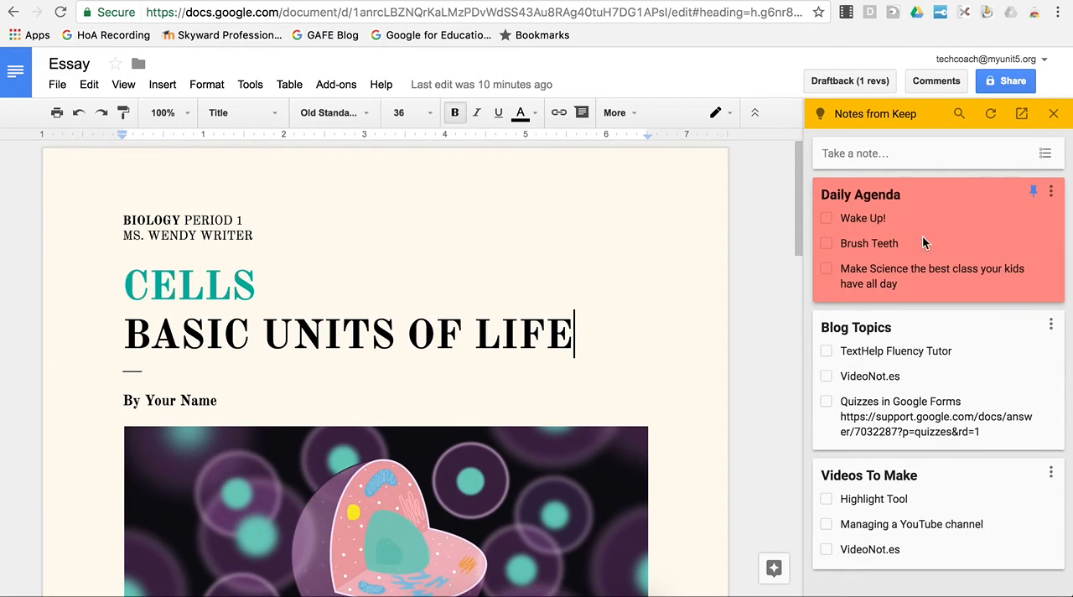
{"action": "left_click", "coordinate": [1024, 113]}
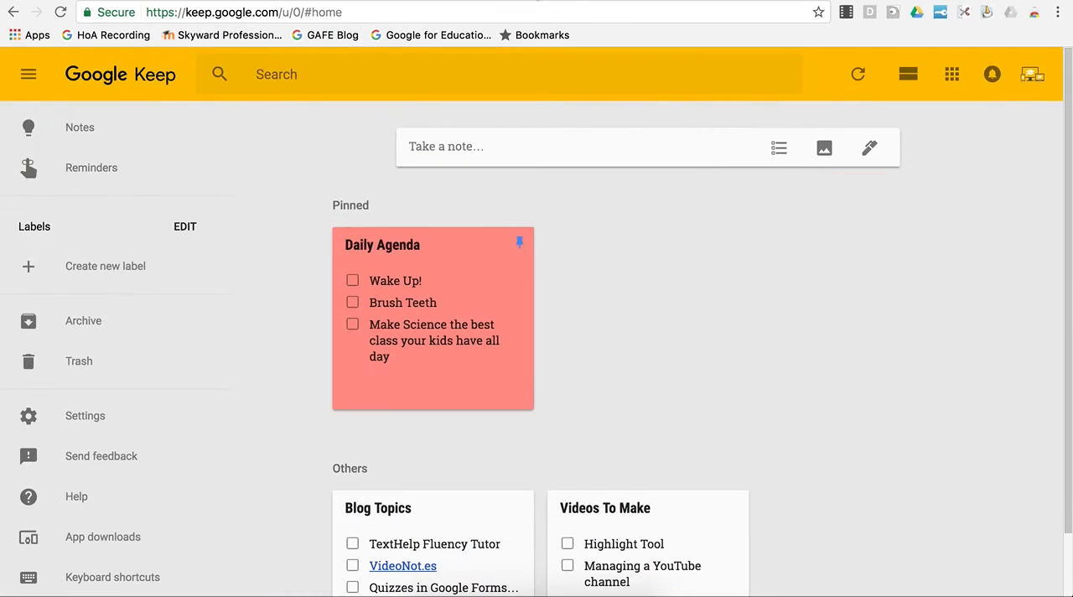
{"action": "mouse_move", "coordinate": [476, 276]}
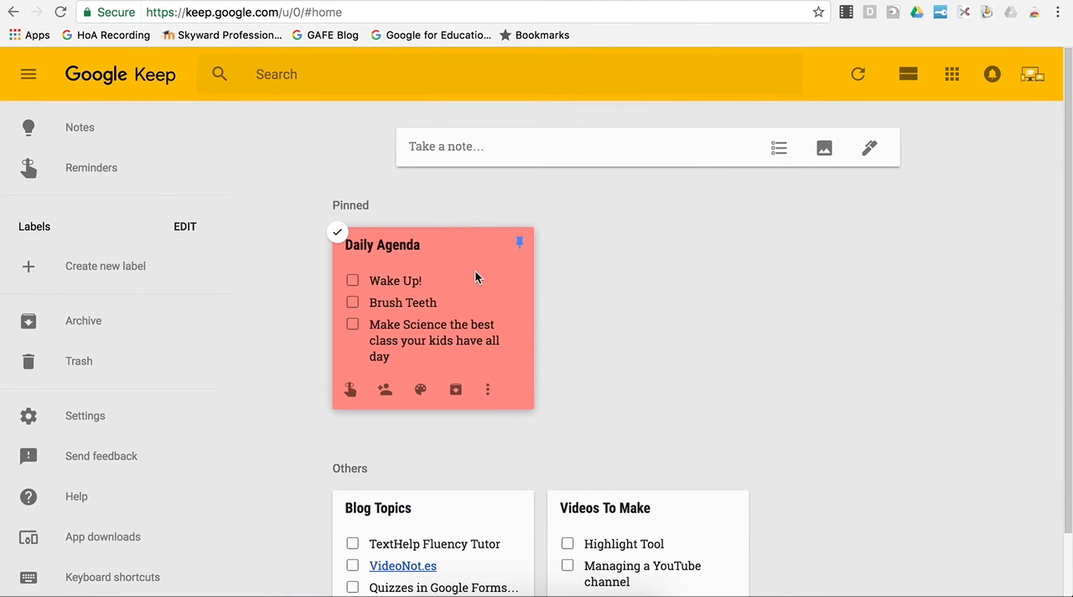
{"action": "mouse_move", "coordinate": [464, 184]}
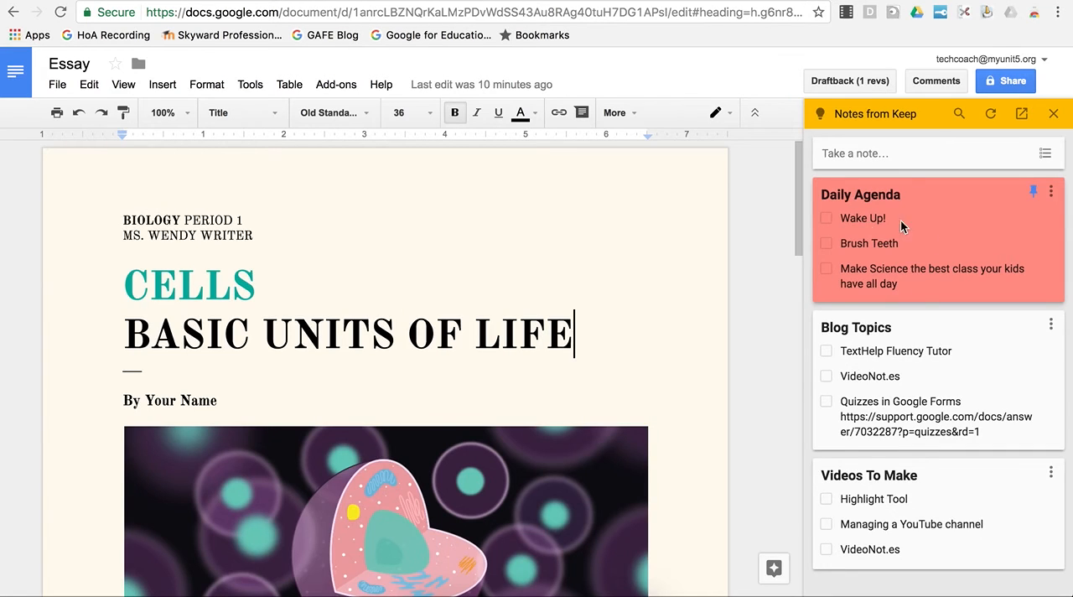
{"action": "mouse_move", "coordinate": [994, 211]}
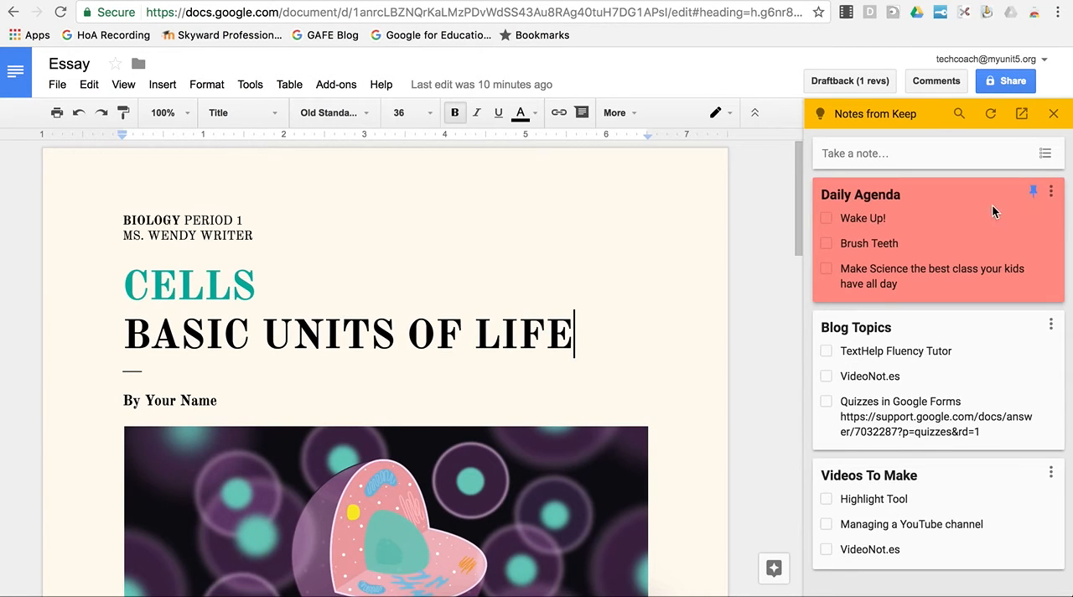
{"action": "mouse_move", "coordinate": [932, 319]}
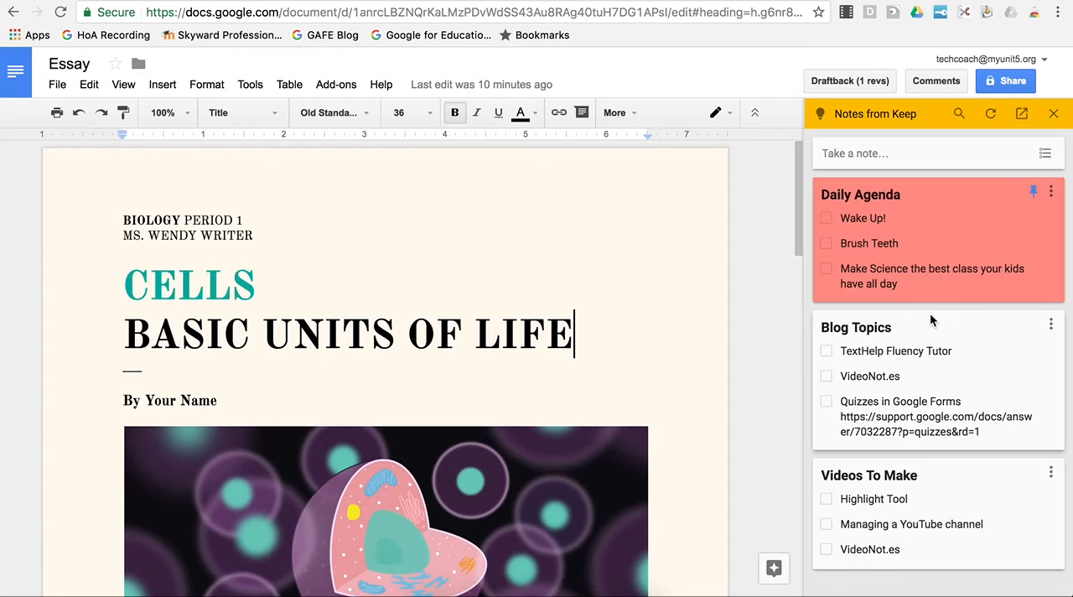
{"action": "mouse_move", "coordinate": [946, 275]}
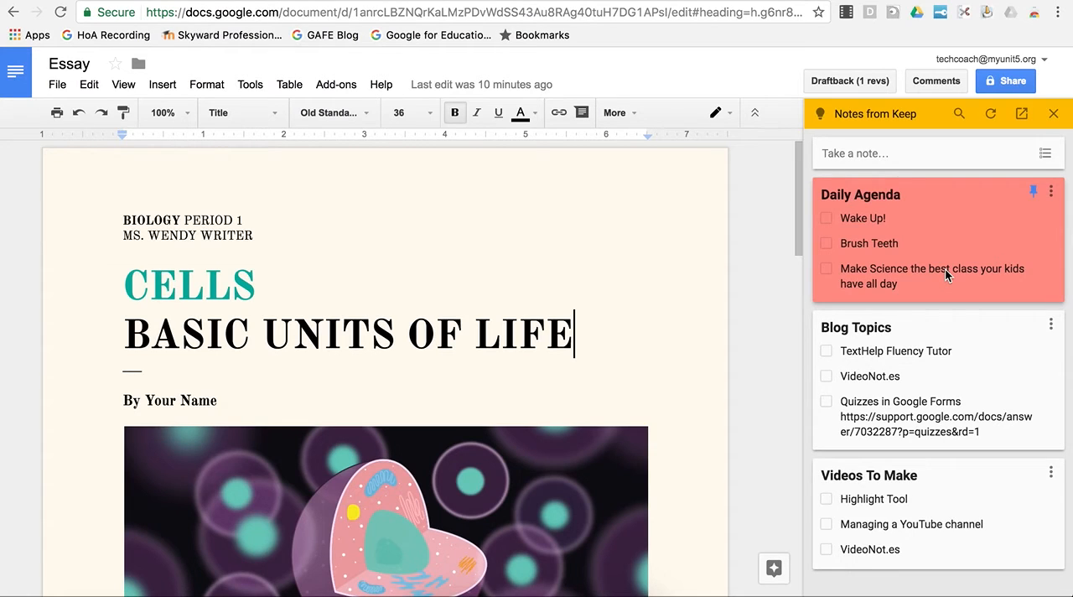
{"action": "mouse_move", "coordinate": [997, 250]}
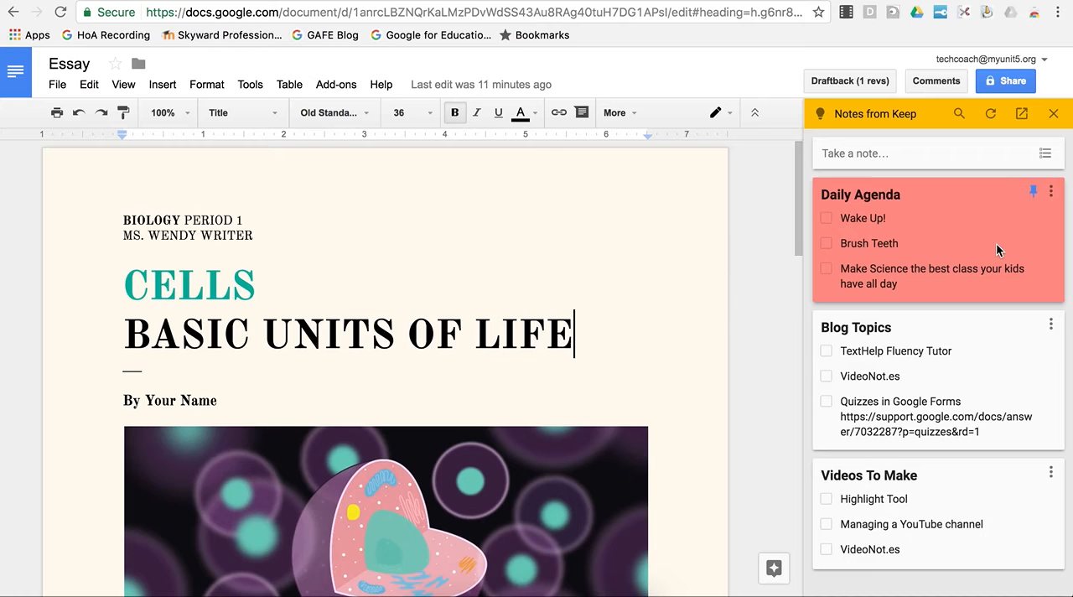
{"action": "mouse_move", "coordinate": [1049, 194]}
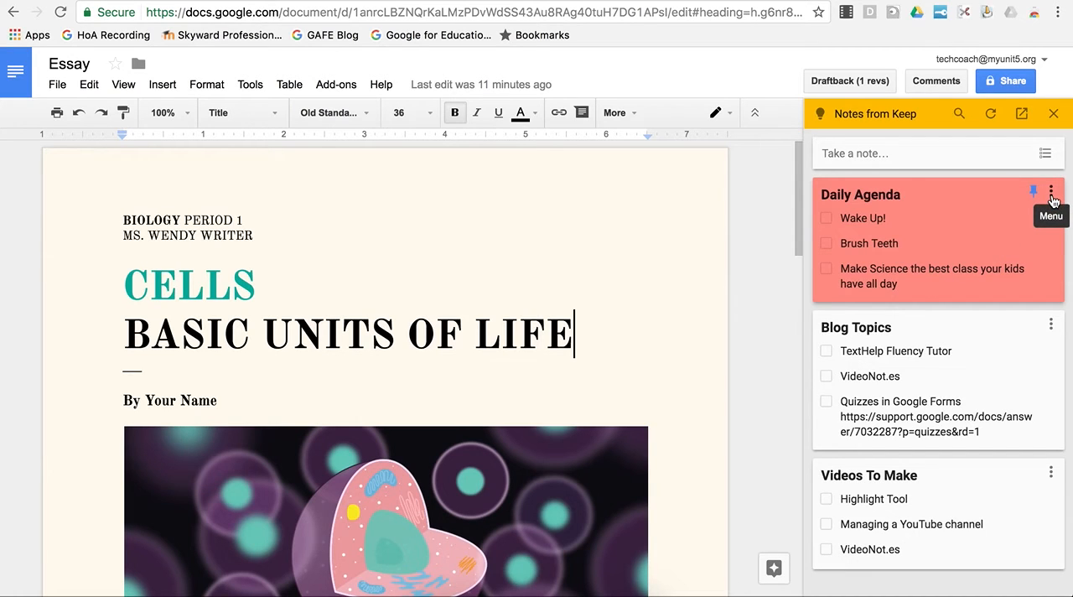
{"action": "left_click", "coordinate": [1049, 194]}
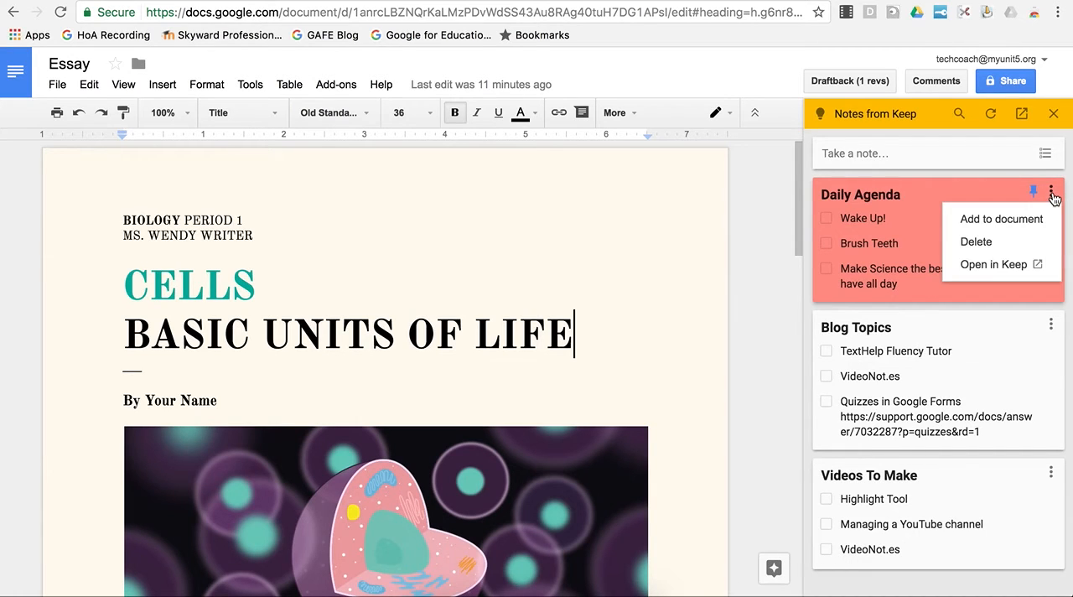
{"action": "mouse_move", "coordinate": [1002, 218]}
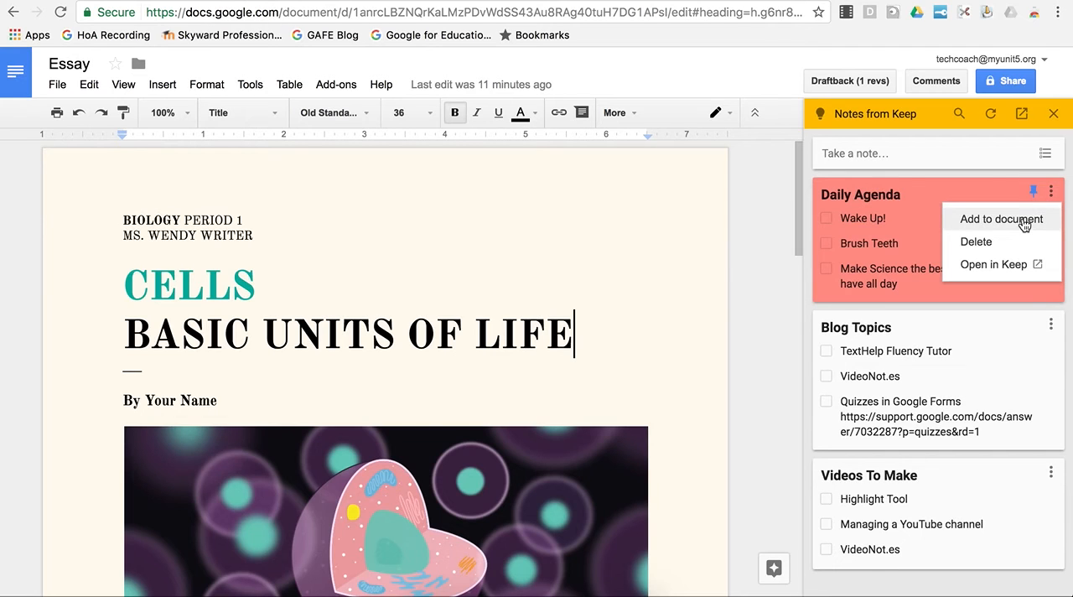
{"action": "left_click", "coordinate": [1001, 217]}
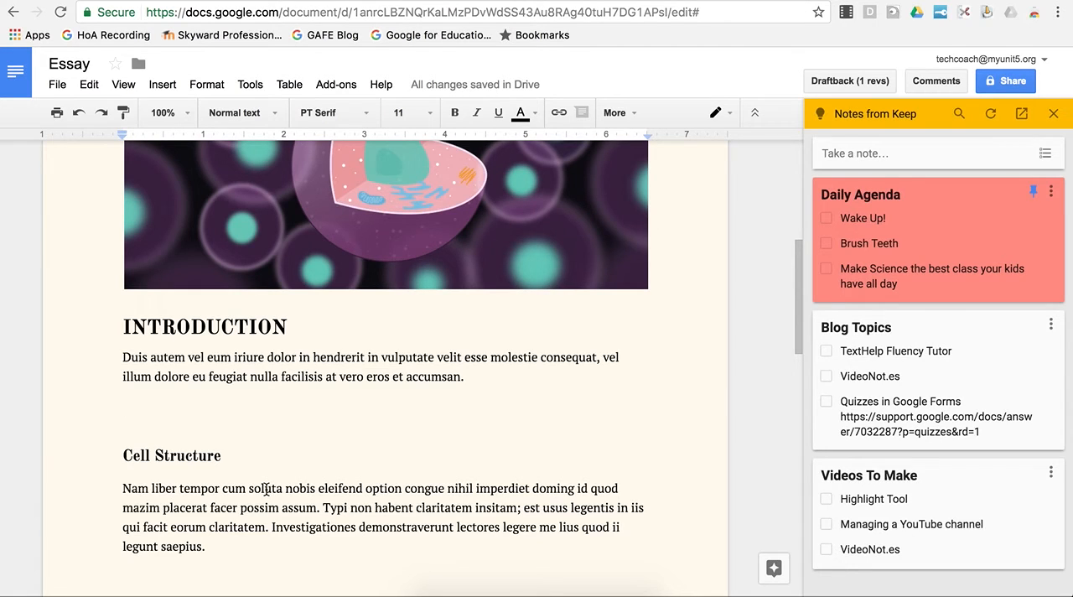
{"action": "mouse_move", "coordinate": [989, 258]}
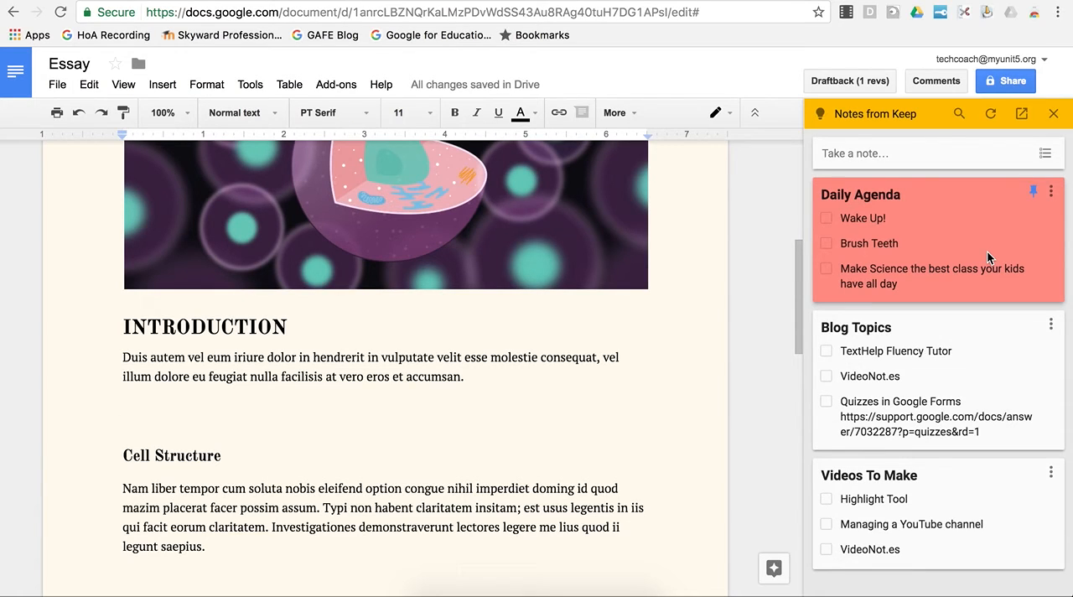
{"action": "mouse_move", "coordinate": [884, 154]}
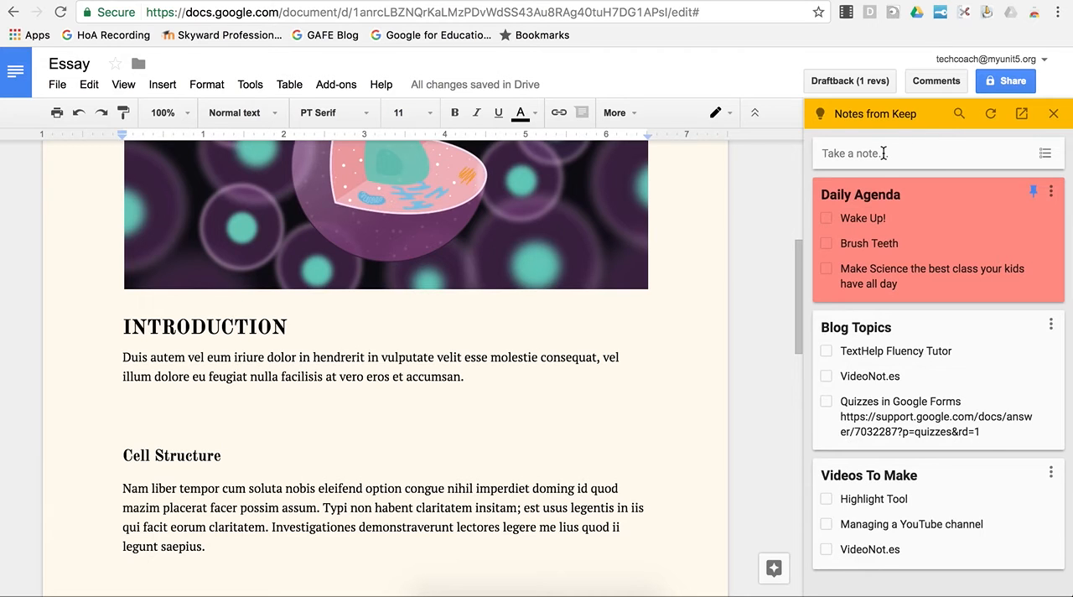
{"action": "scroll", "scroll_direction": "up", "scroll_amount": 3}
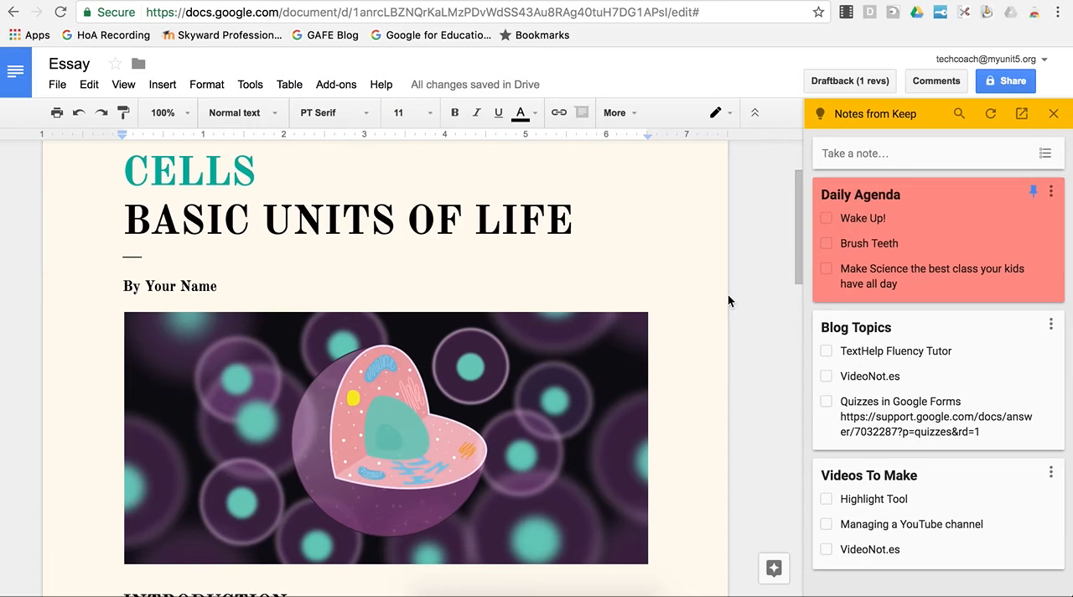
- Write a new Keep panel note titled 'Things to Research' with body 'Cell structures'
{"action": "left_click", "coordinate": [853, 155]}
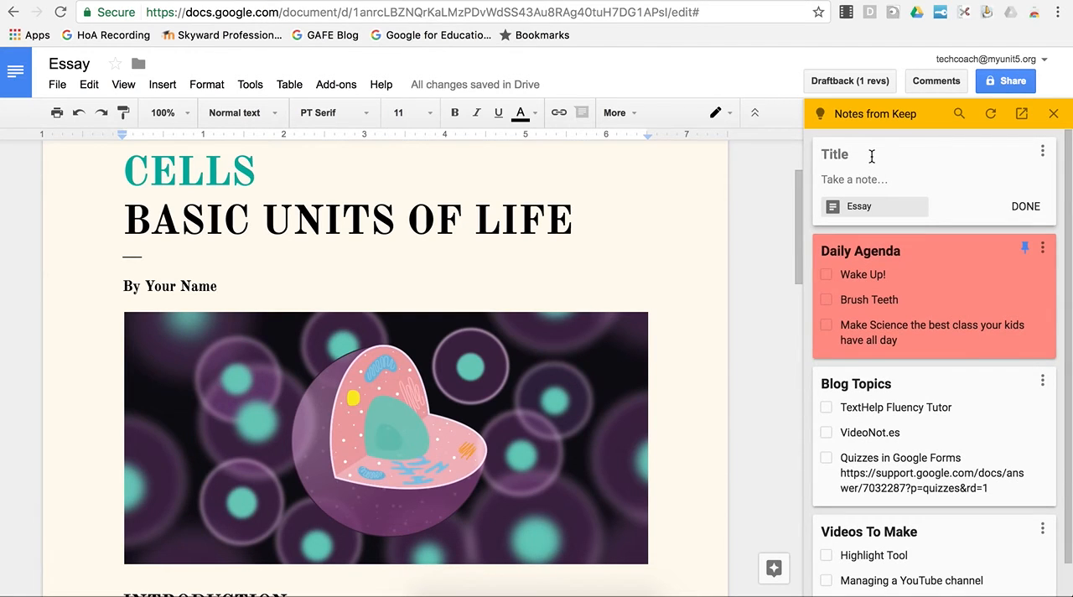
{"action": "type", "text": "Things to Research"}
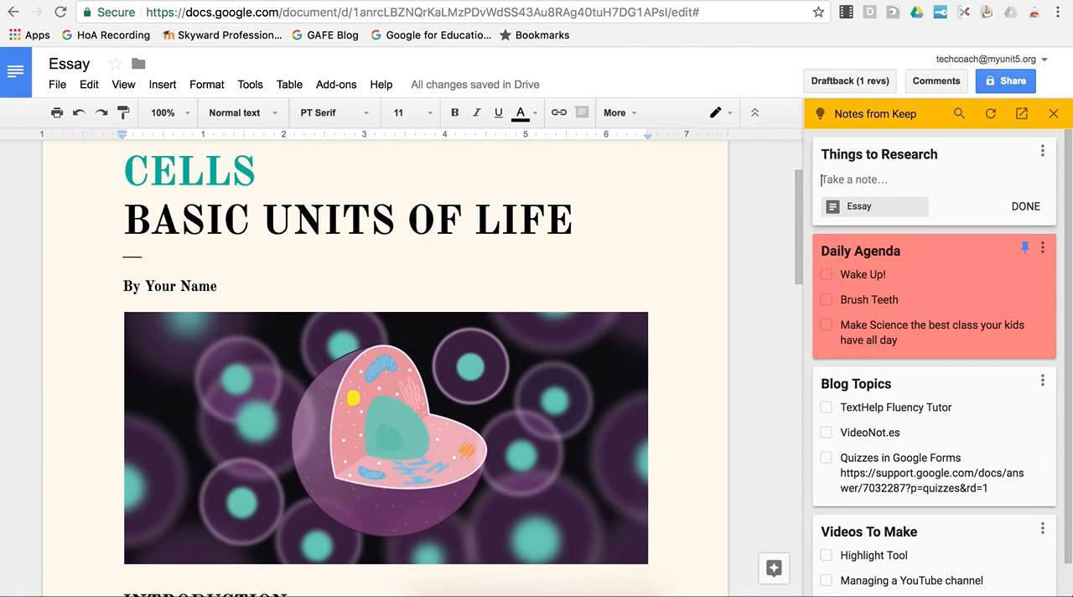
{"action": "type", "text": "c"}
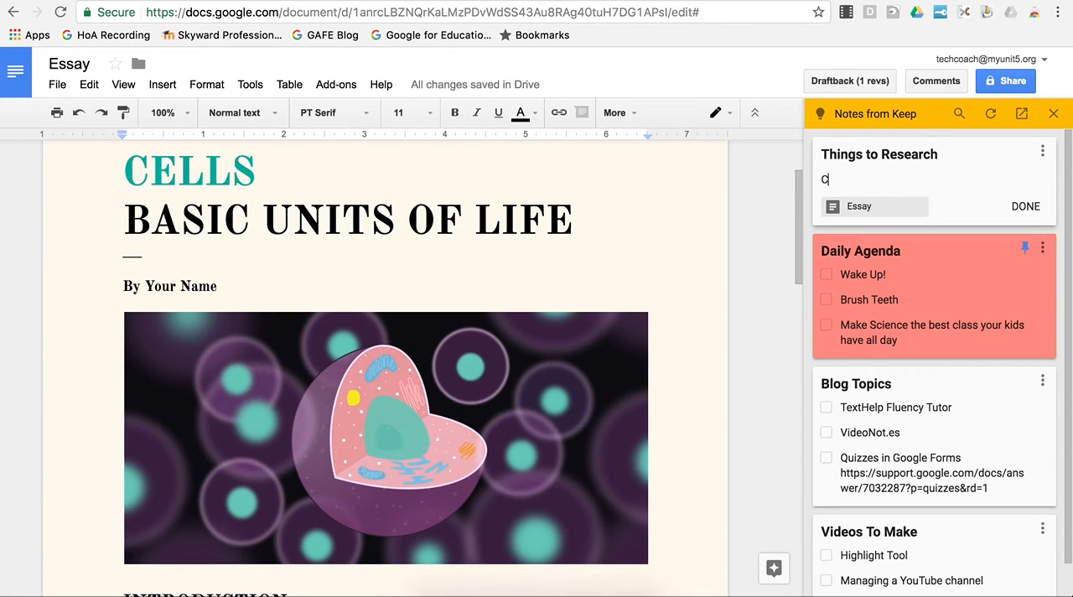
{"action": "type", "text": "ell structures"}
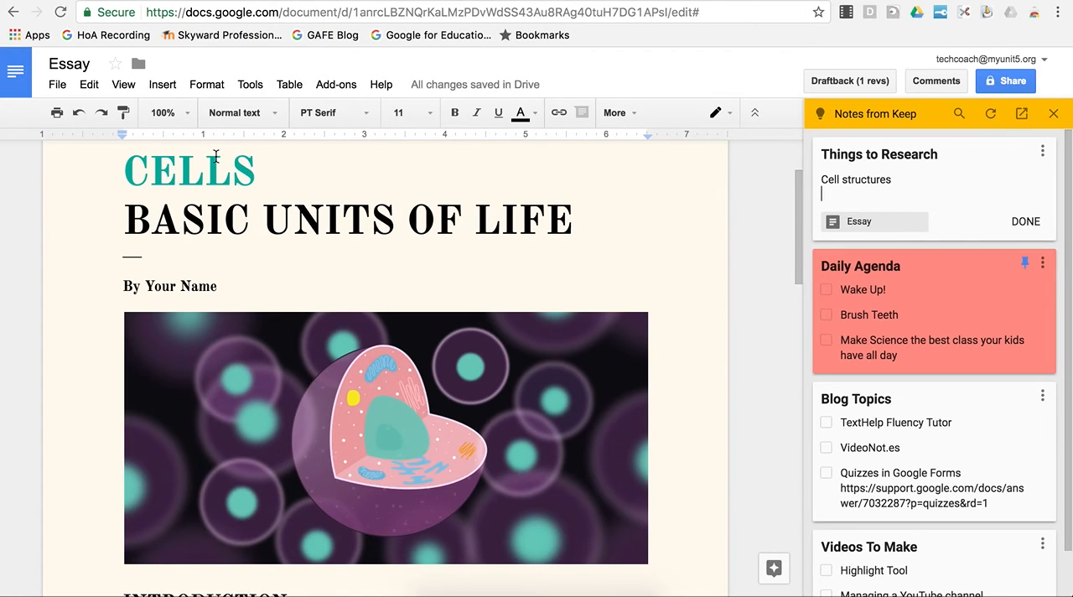
{"action": "mouse_move", "coordinate": [69, 64]}
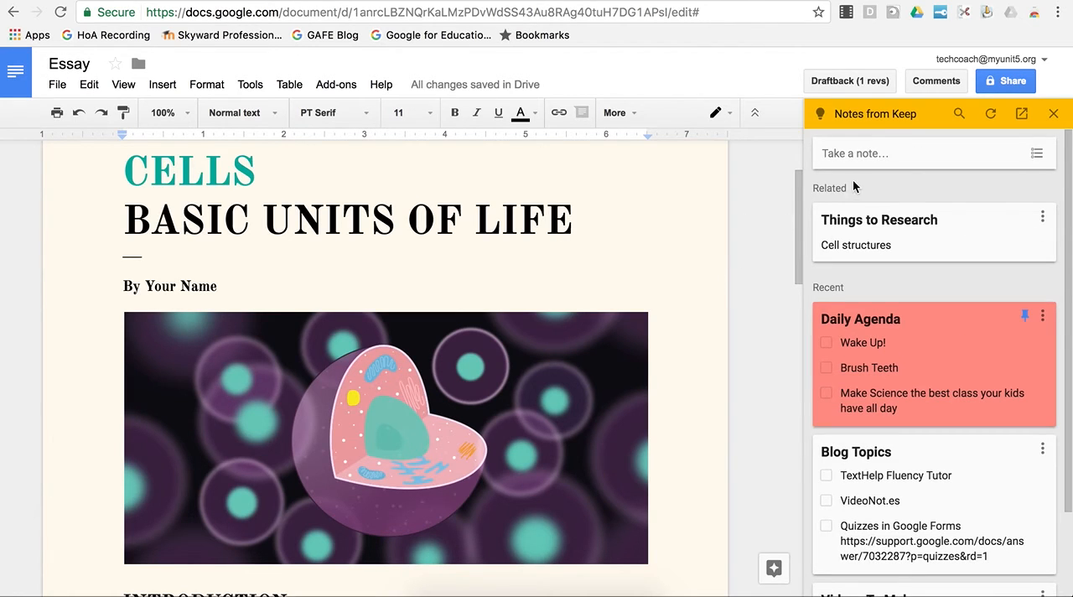
{"action": "mouse_move", "coordinate": [907, 459]}
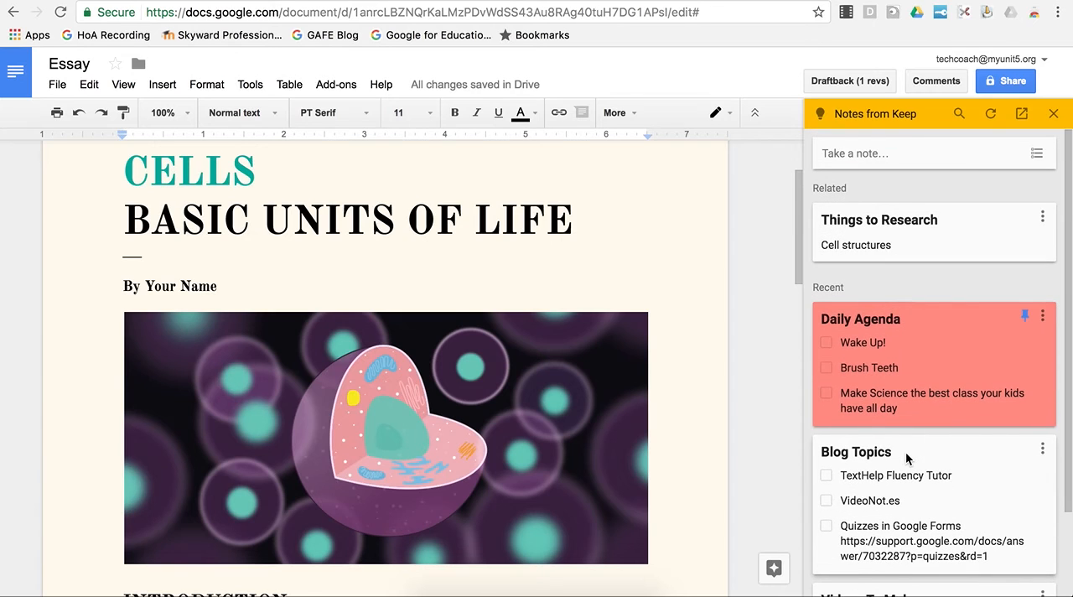
{"action": "mouse_move", "coordinate": [818, 287]}
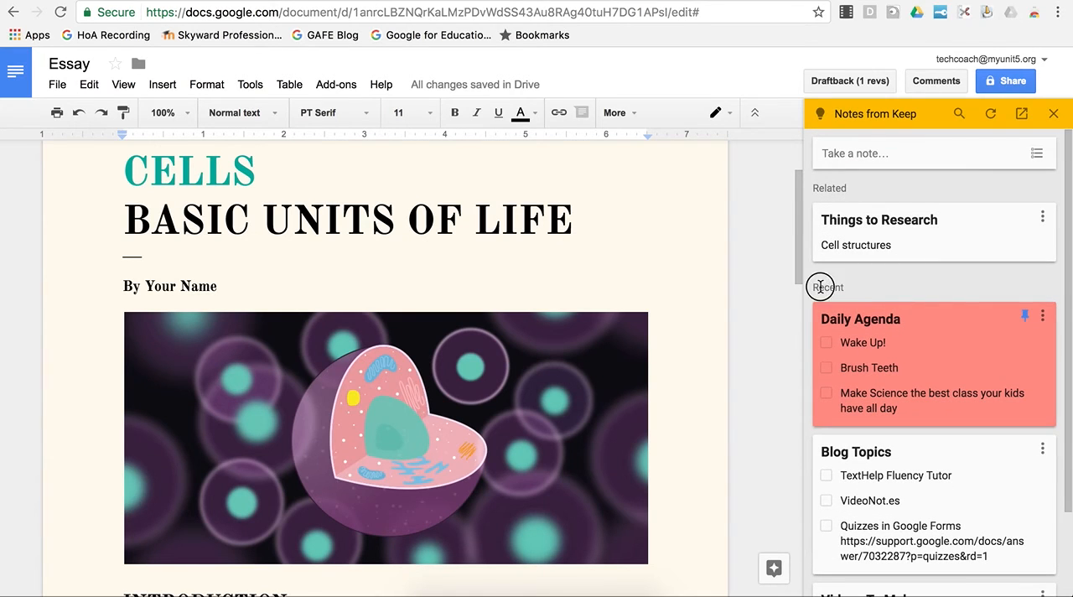
{"action": "mouse_move", "coordinate": [834, 184]}
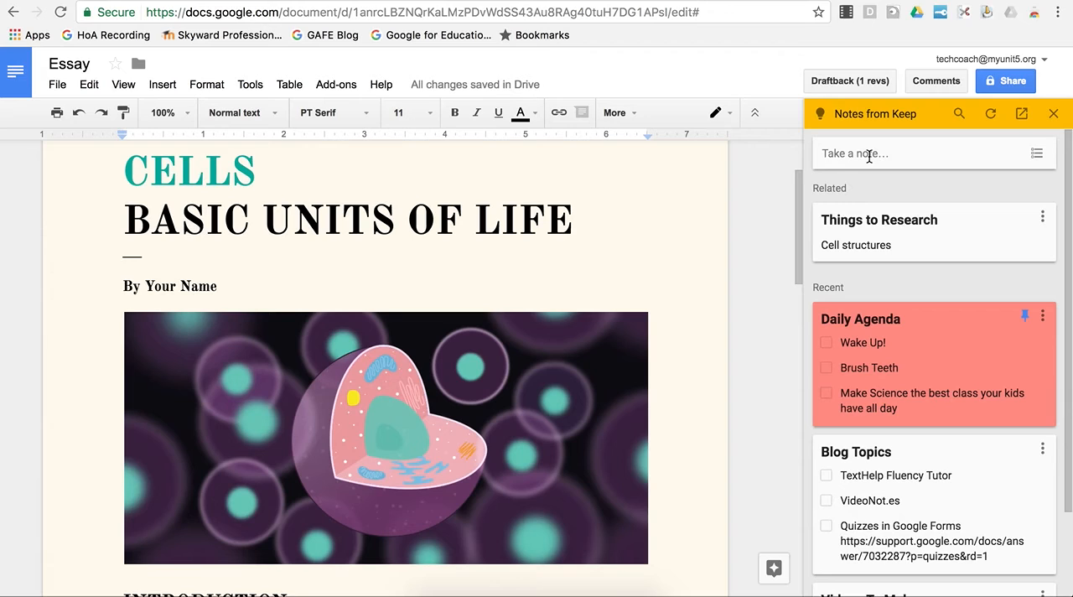
{"action": "mouse_move", "coordinate": [1002, 134]}
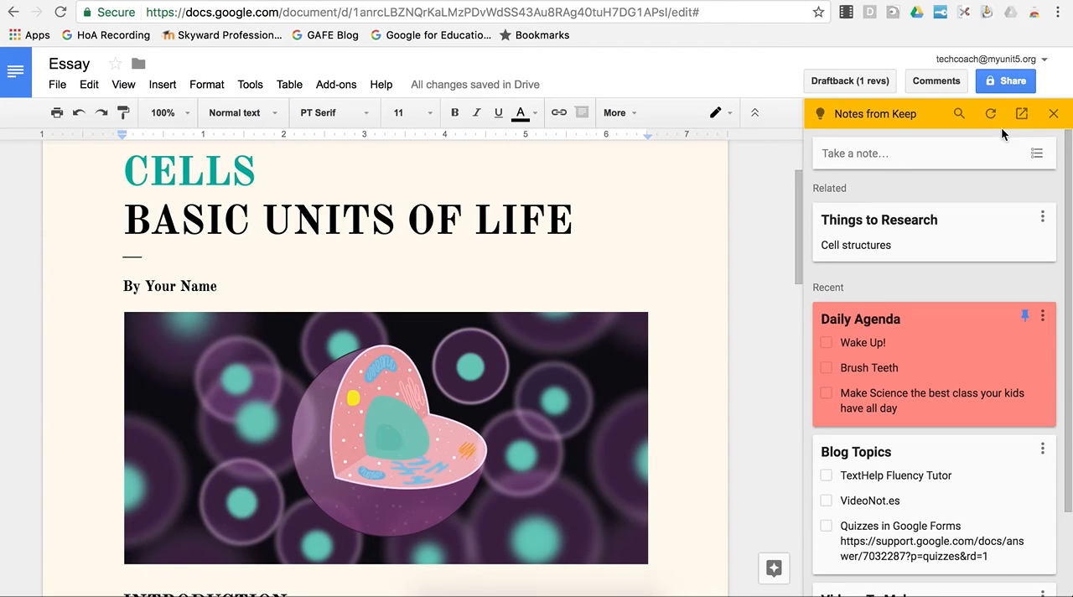
{"action": "left_click", "coordinate": [1049, 114]}
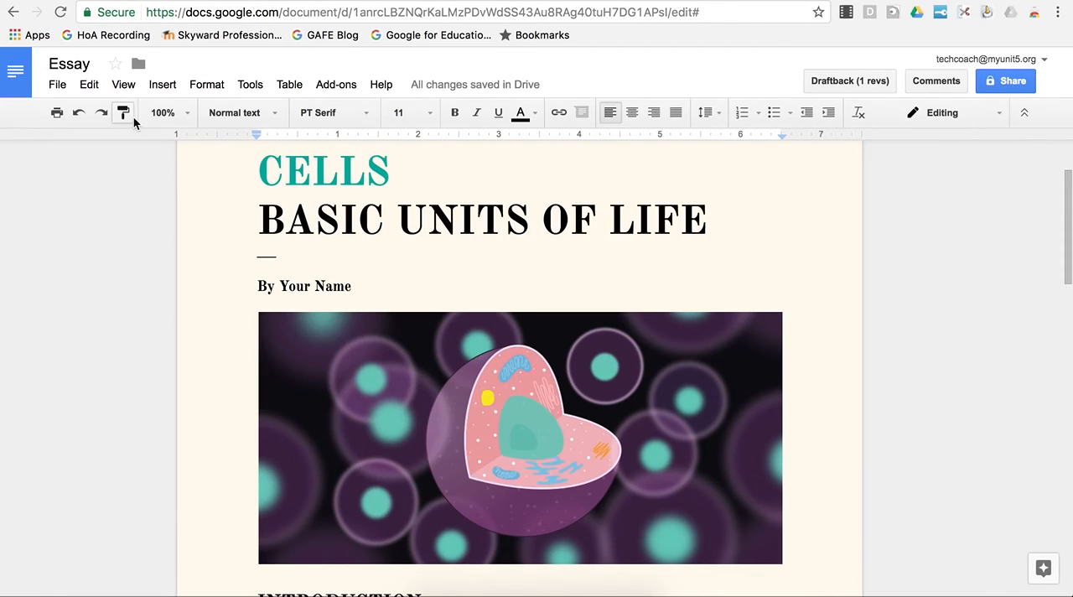
{"action": "left_click", "coordinate": [250, 84]}
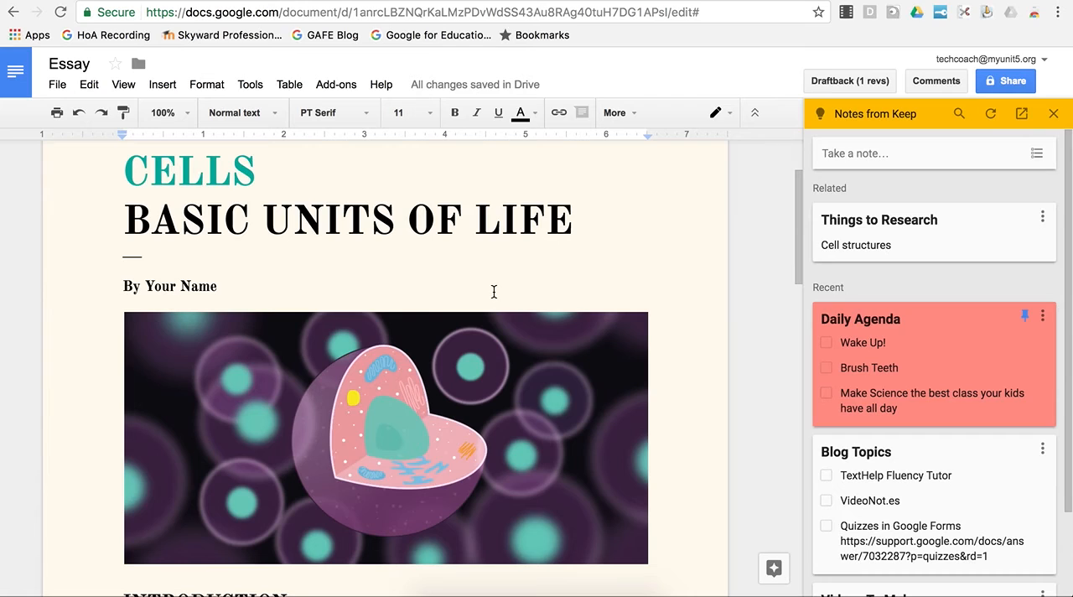
{"action": "mouse_move", "coordinate": [981, 233]}
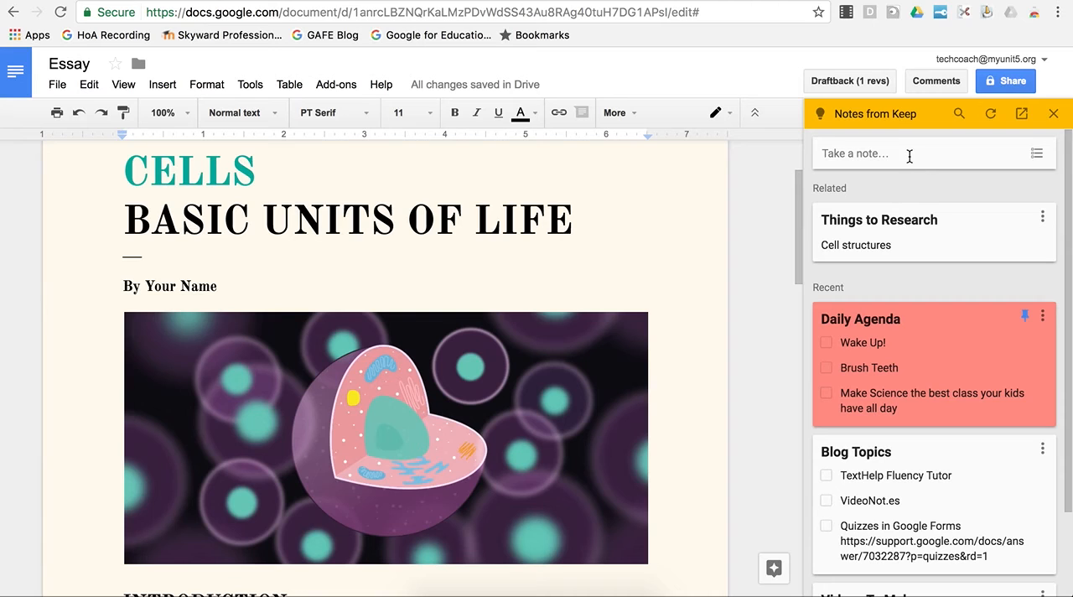
- Make a test 'To Do List' note in the Keep panel, save it, then delete it
{"action": "left_click", "coordinate": [886, 154]}
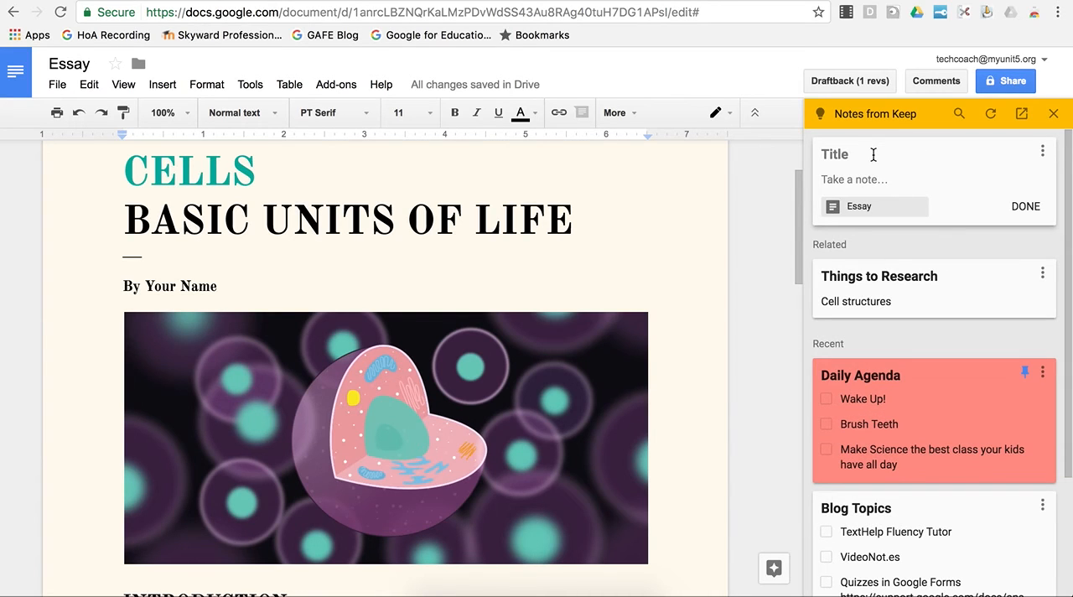
{"action": "type", "text": "To Do List"}
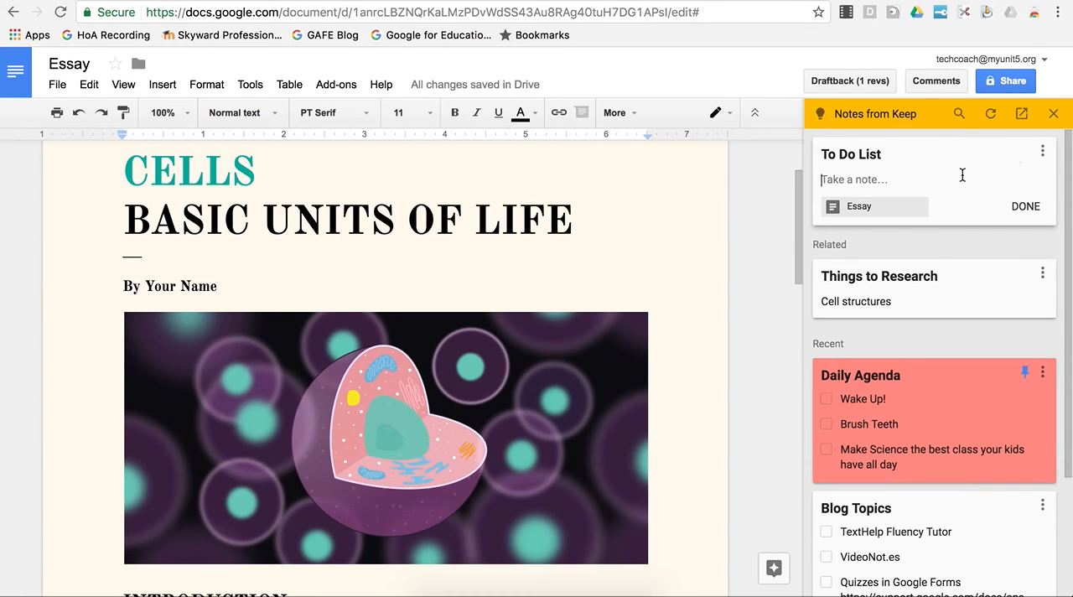
{"action": "left_click", "coordinate": [1043, 153]}
{"action": "type", "text": "adsf"}
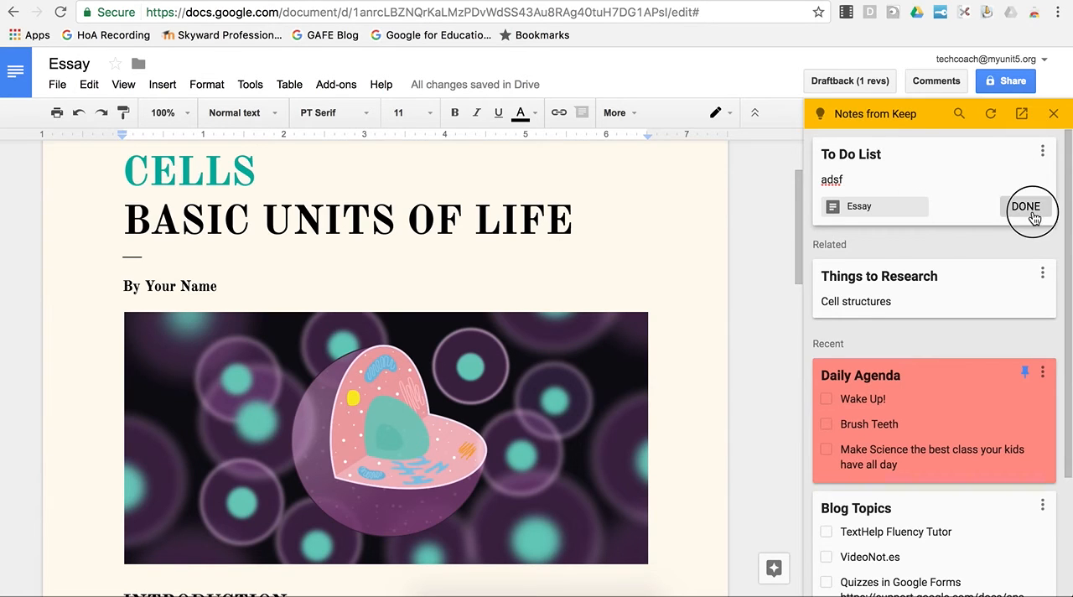
{"action": "left_click", "coordinate": [1042, 153]}
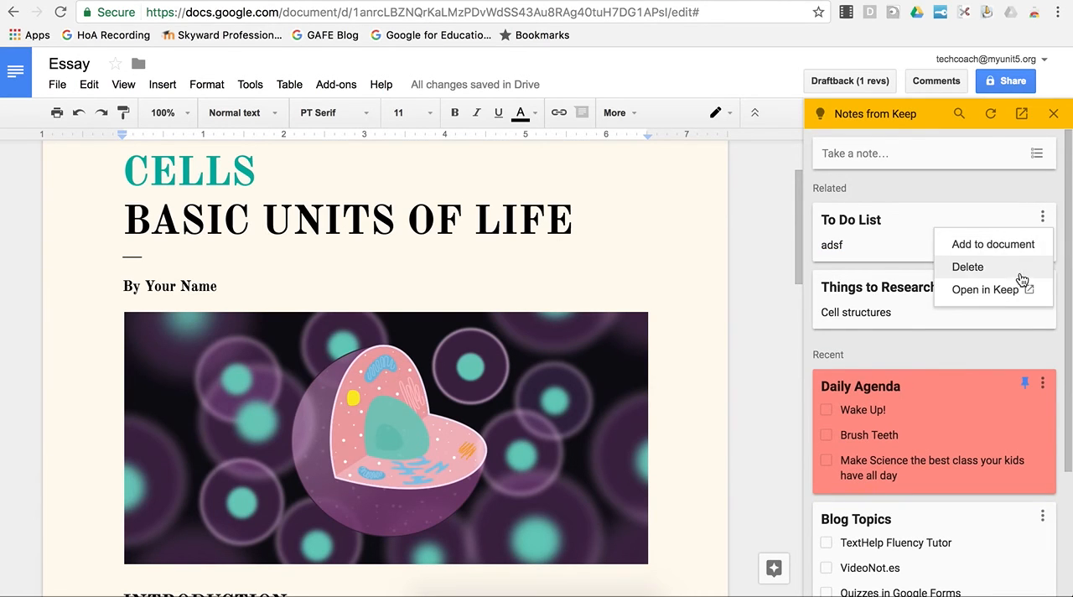
{"action": "left_click", "coordinate": [967, 266]}
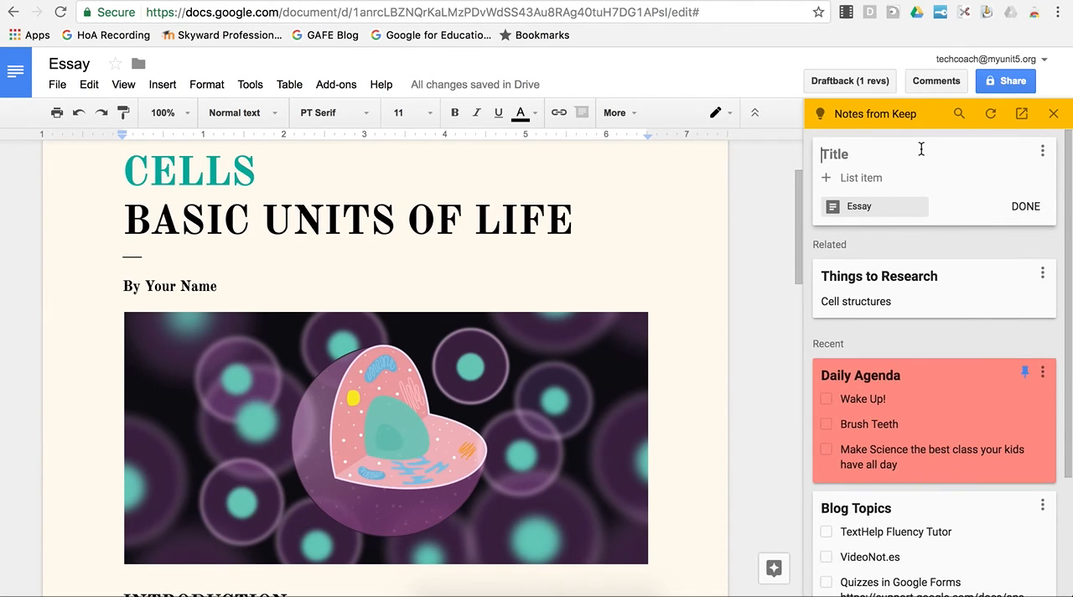
- Title the checklist 'To Do' with items 'First Paragraph' and 'Table of Contents'
{"action": "type", "text": "To Do"}
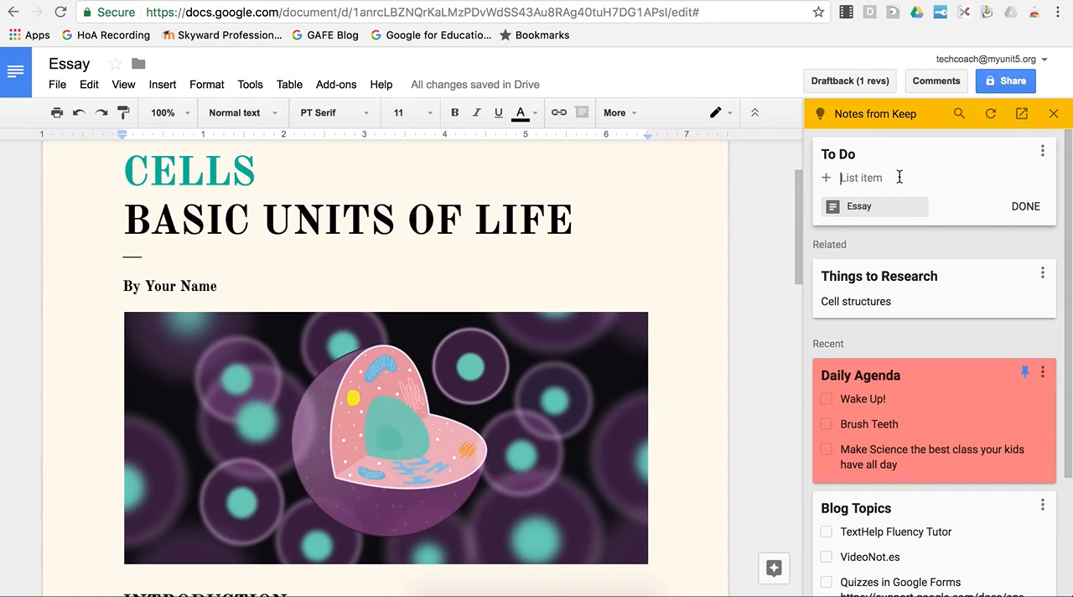
{"action": "type", "text": "First F"}
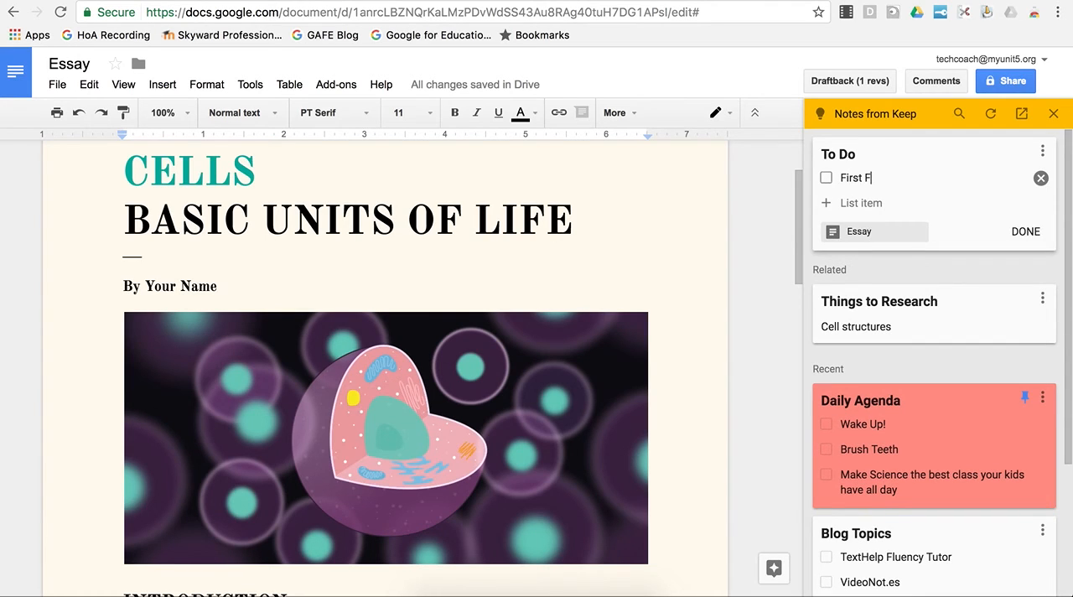
{"action": "type", "text": "aragraph"}
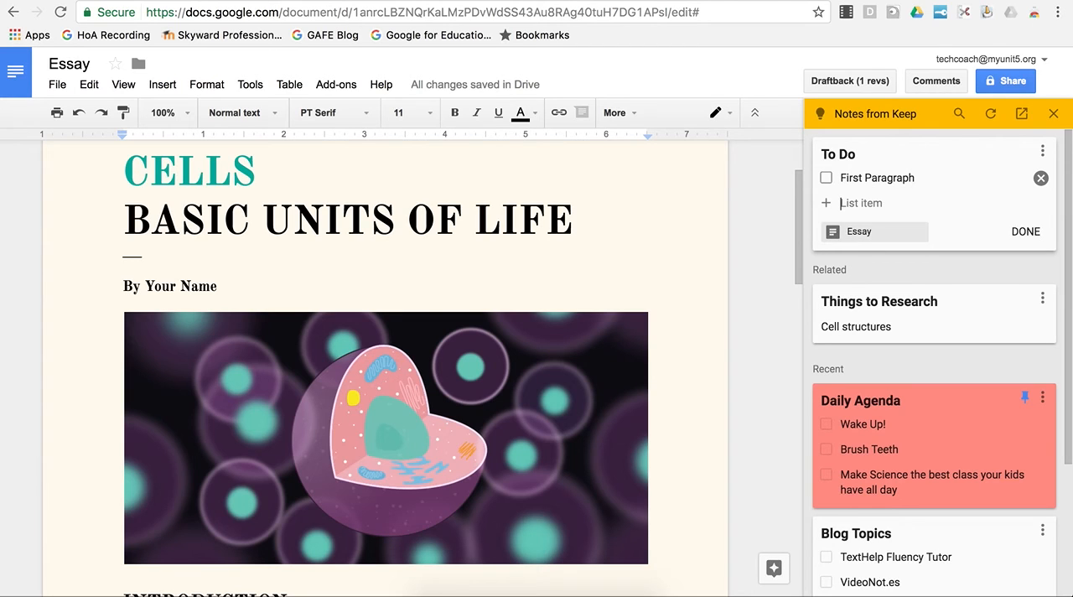
{"action": "type", "text": "Table of"}
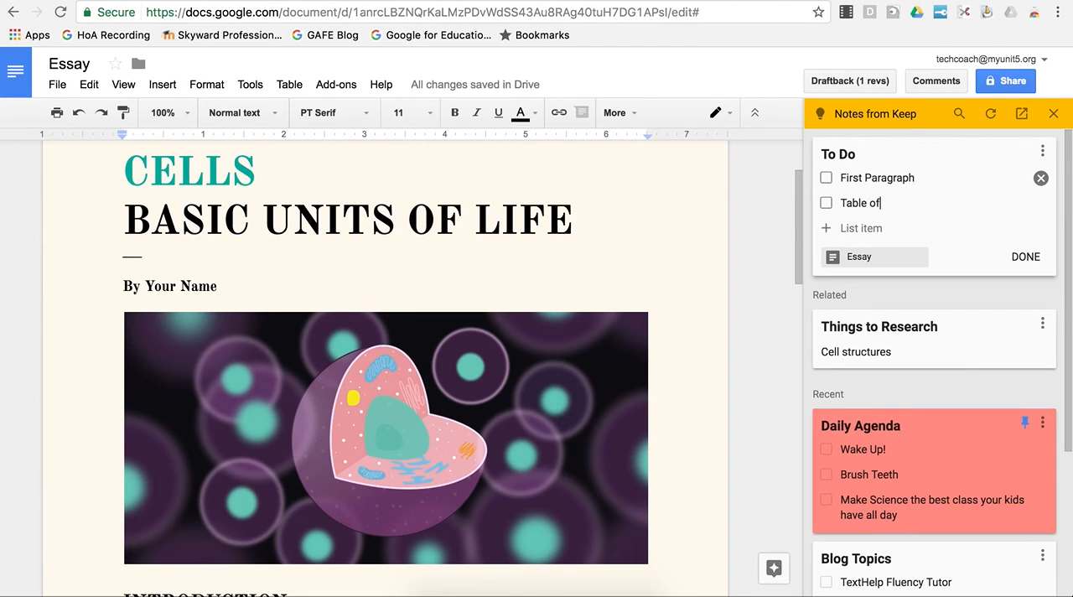
{"action": "type", "text": "Contents"}
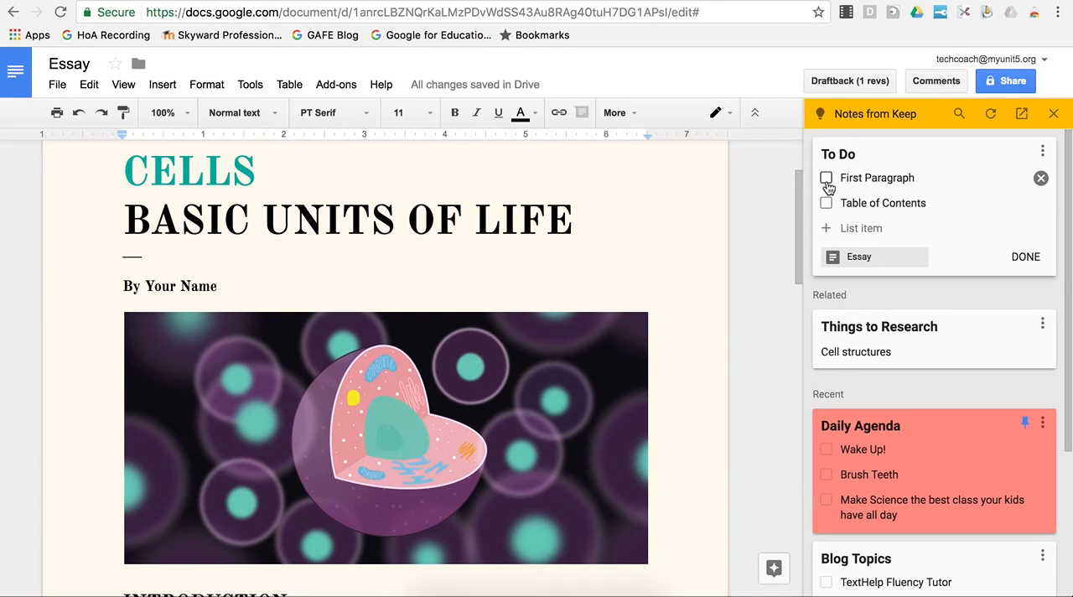
- Tick off both checklist items and save the To Do note
{"action": "left_click", "coordinate": [827, 178]}
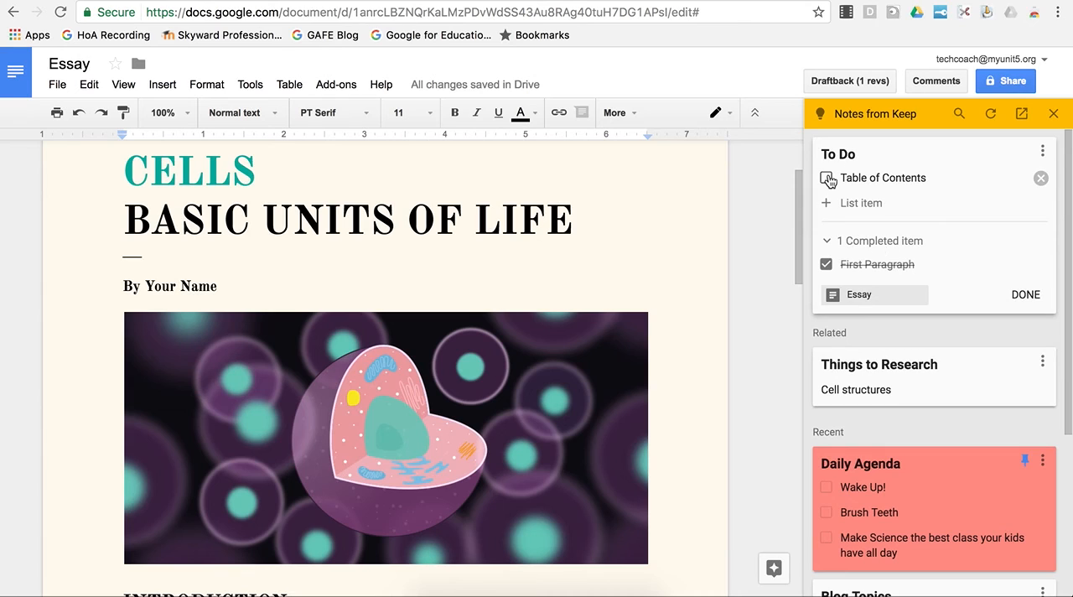
{"action": "left_click", "coordinate": [826, 177]}
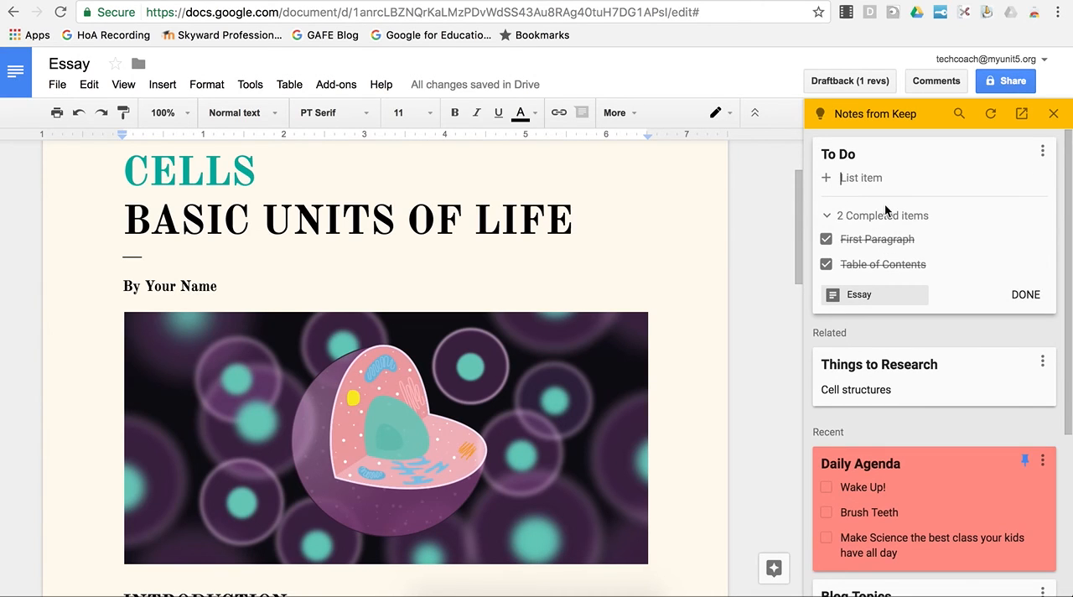
{"action": "left_click", "coordinate": [1026, 294]}
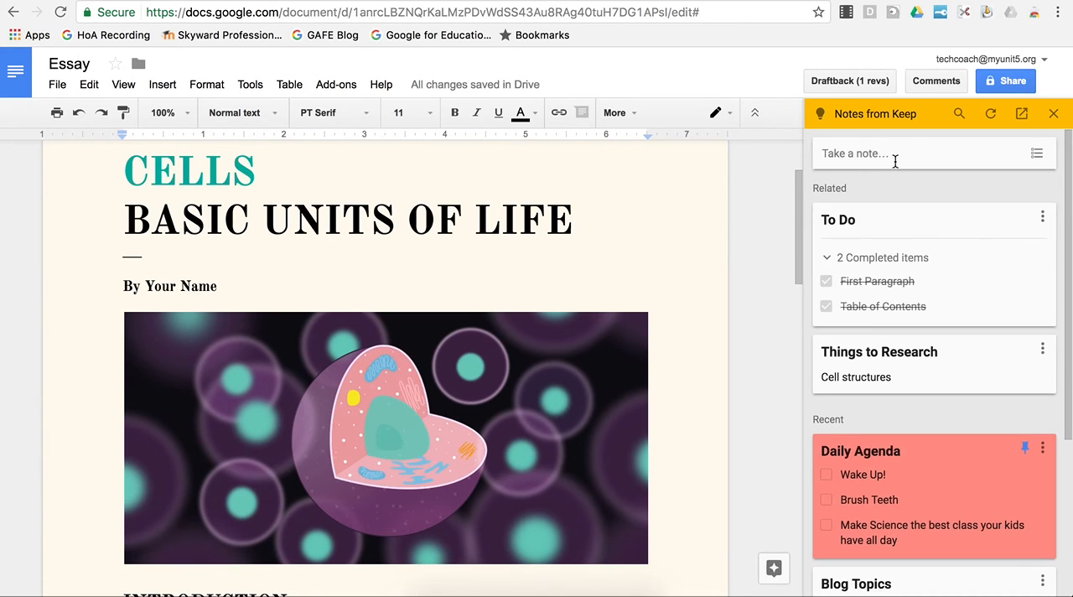
{"action": "mouse_move", "coordinate": [794, 221]}
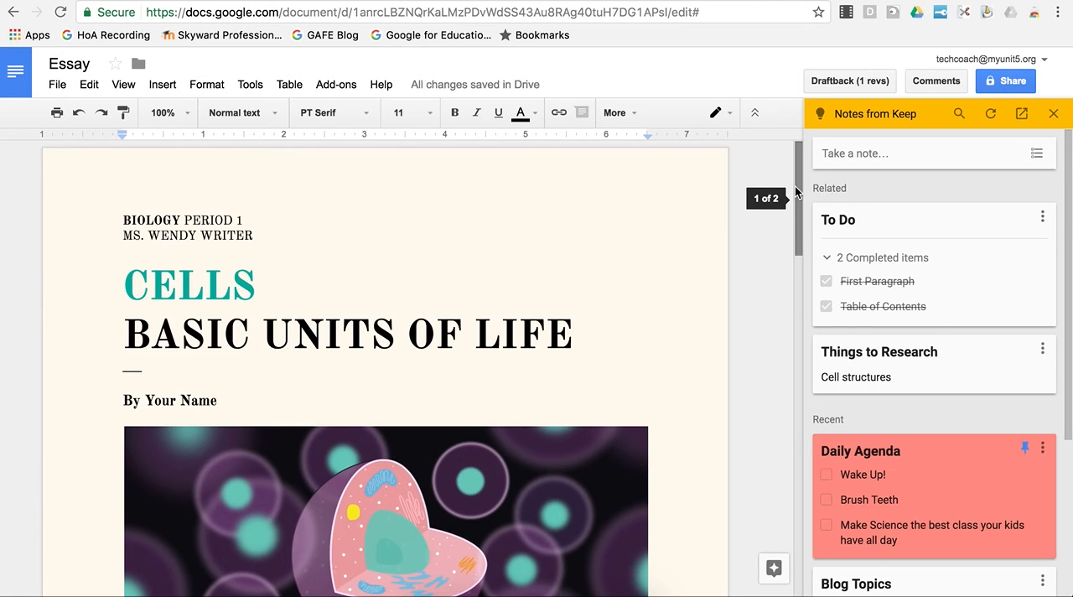
{"action": "mouse_move", "coordinate": [1042, 217]}
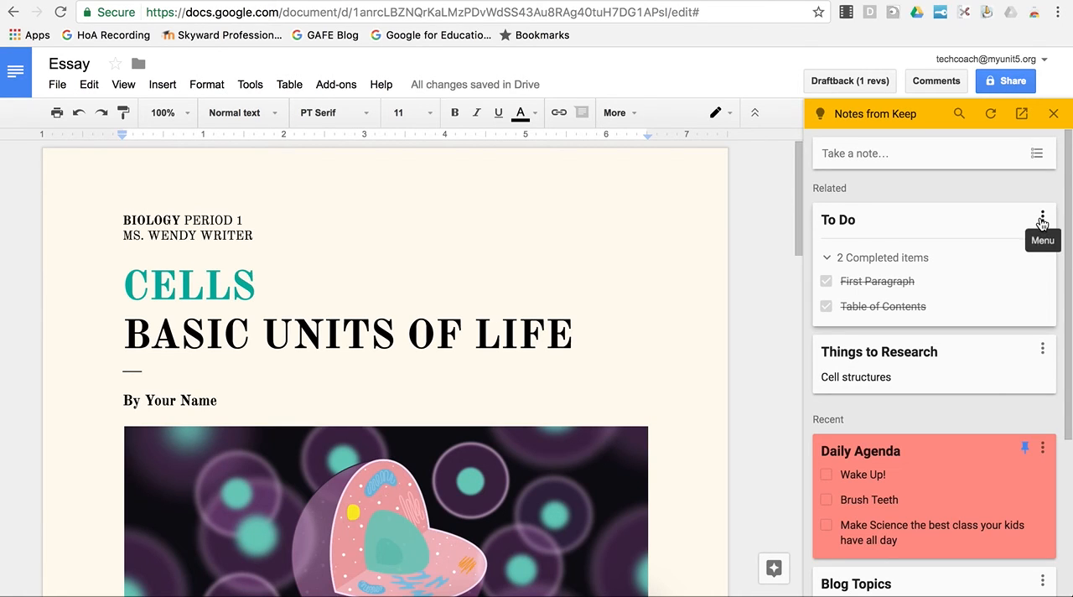
- Launch the To Do note in Google Keep via its Open in Keep option
{"action": "left_click", "coordinate": [1041, 216]}
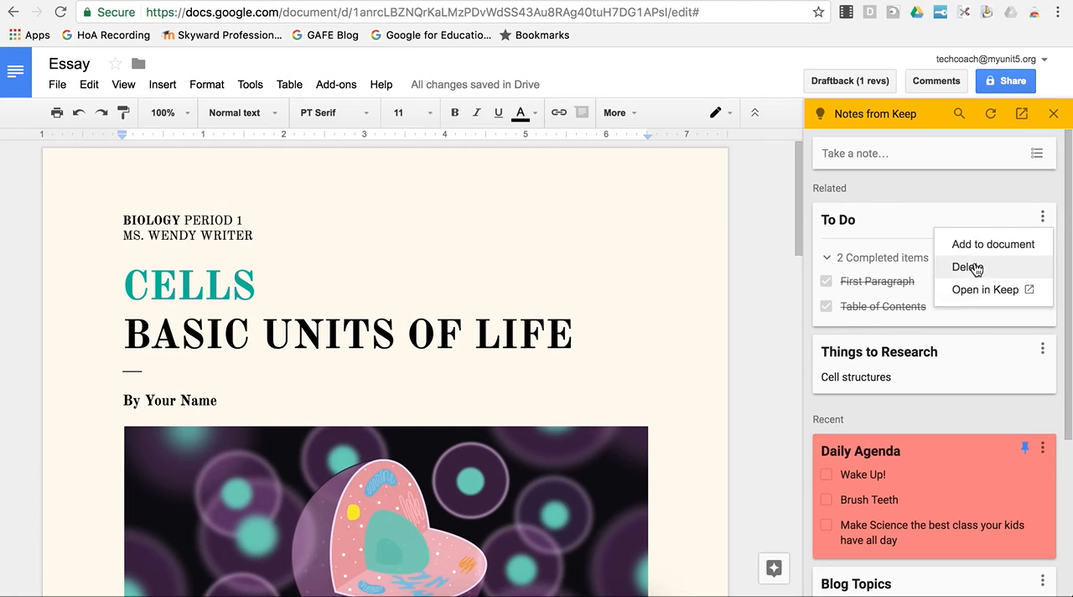
{"action": "mouse_move", "coordinate": [945, 204]}
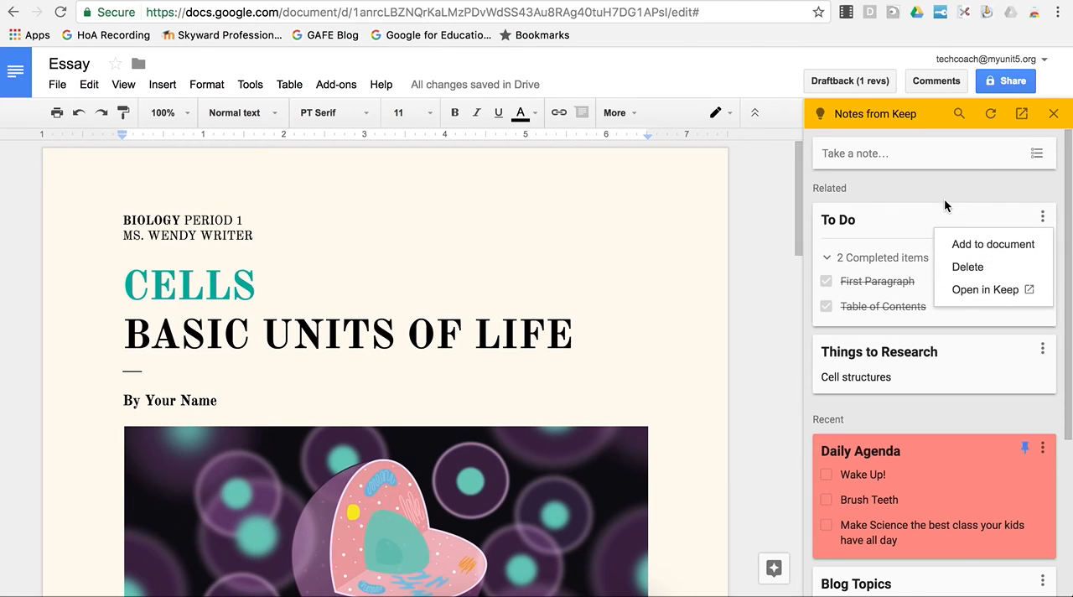
{"action": "mouse_move", "coordinate": [985, 294]}
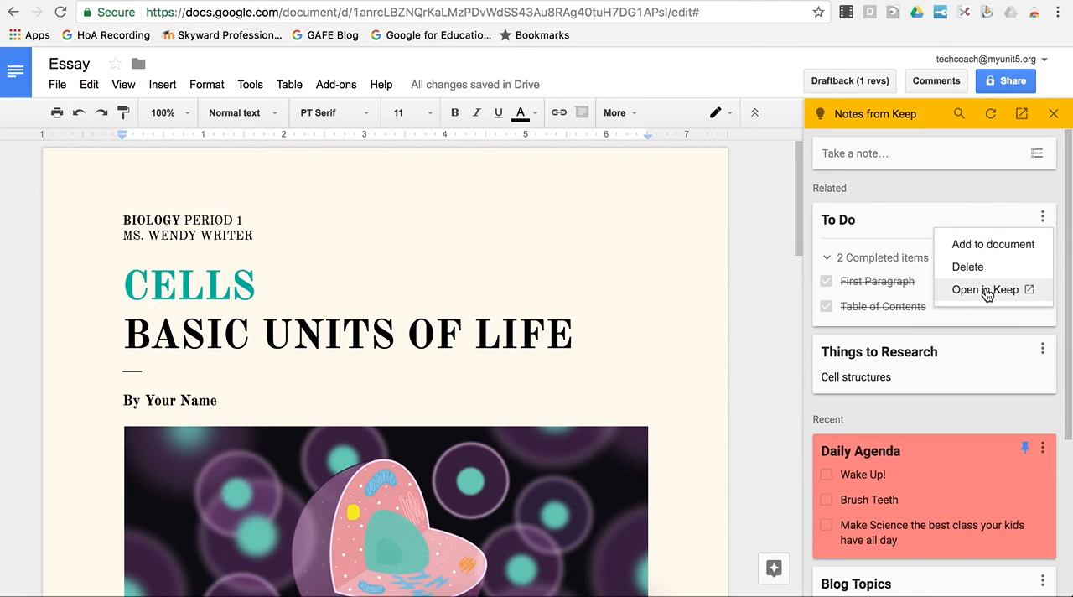
{"action": "left_click", "coordinate": [985, 288]}
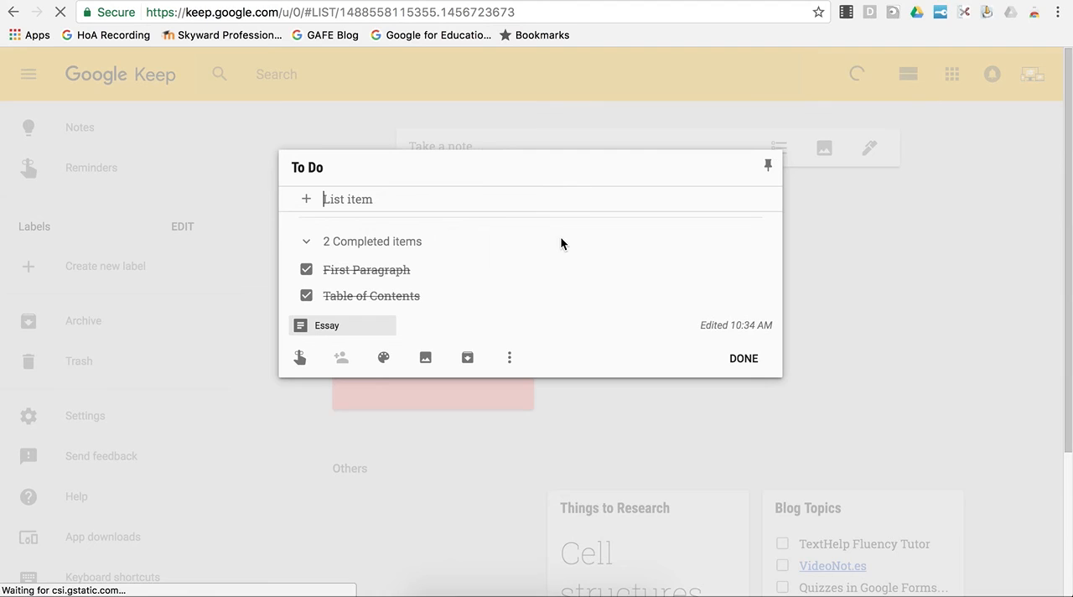
{"action": "mouse_move", "coordinate": [558, 298]}
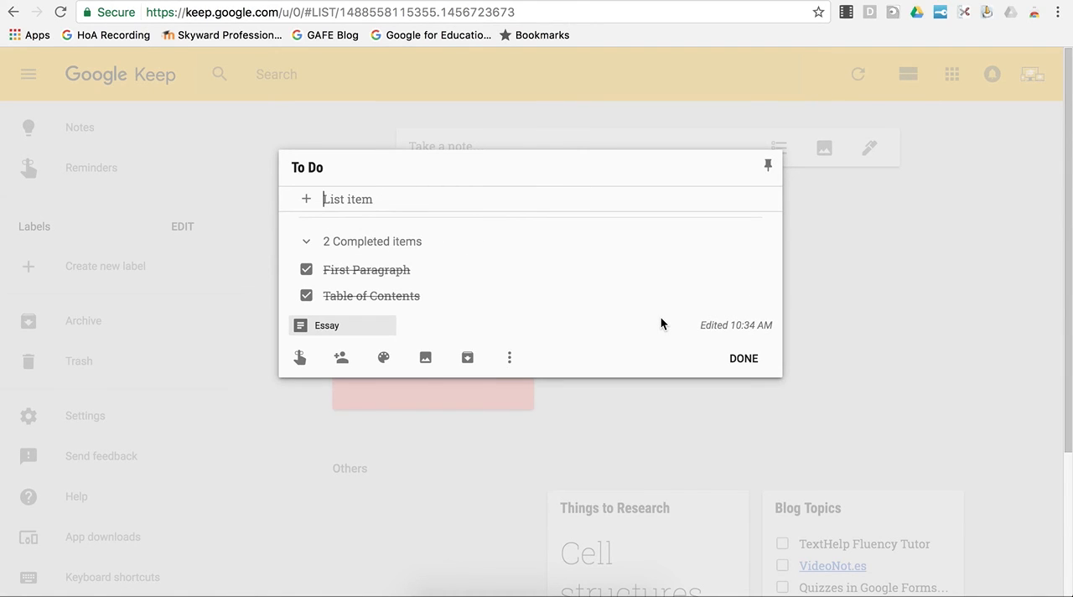
{"action": "mouse_move", "coordinate": [567, 352]}
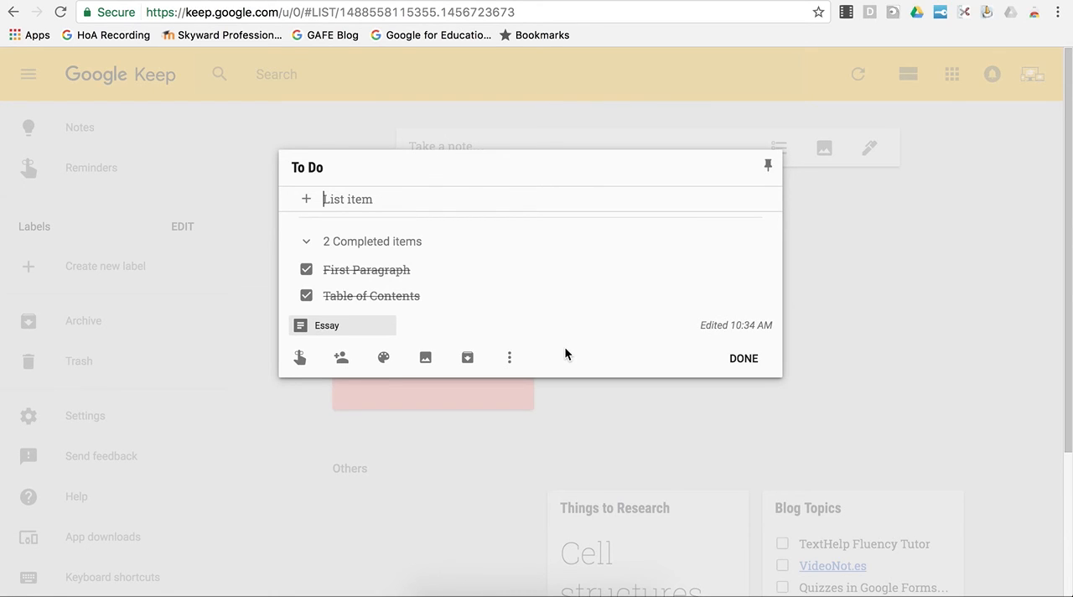
{"action": "mouse_move", "coordinate": [546, 355]}
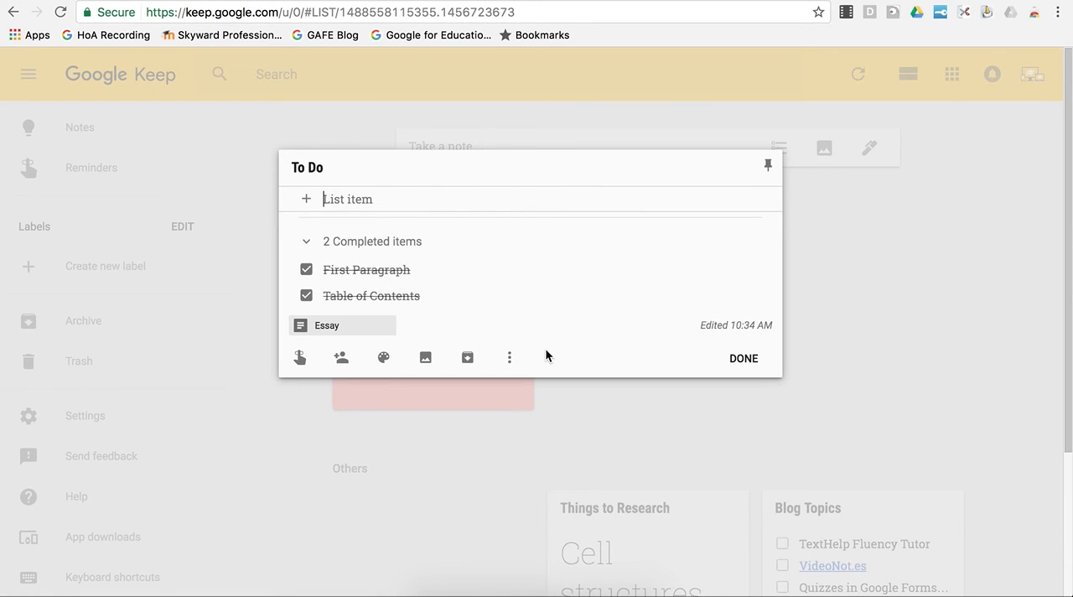
- Show the more-actions list for the To Do checklist in Keep
{"action": "left_click", "coordinate": [510, 357]}
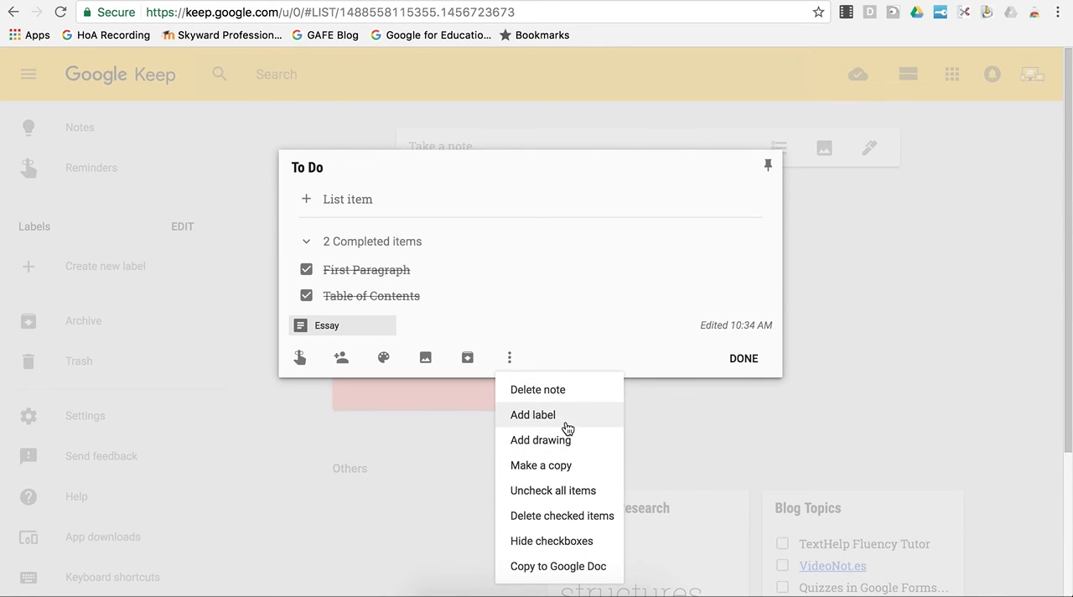
{"action": "mouse_move", "coordinate": [565, 442]}
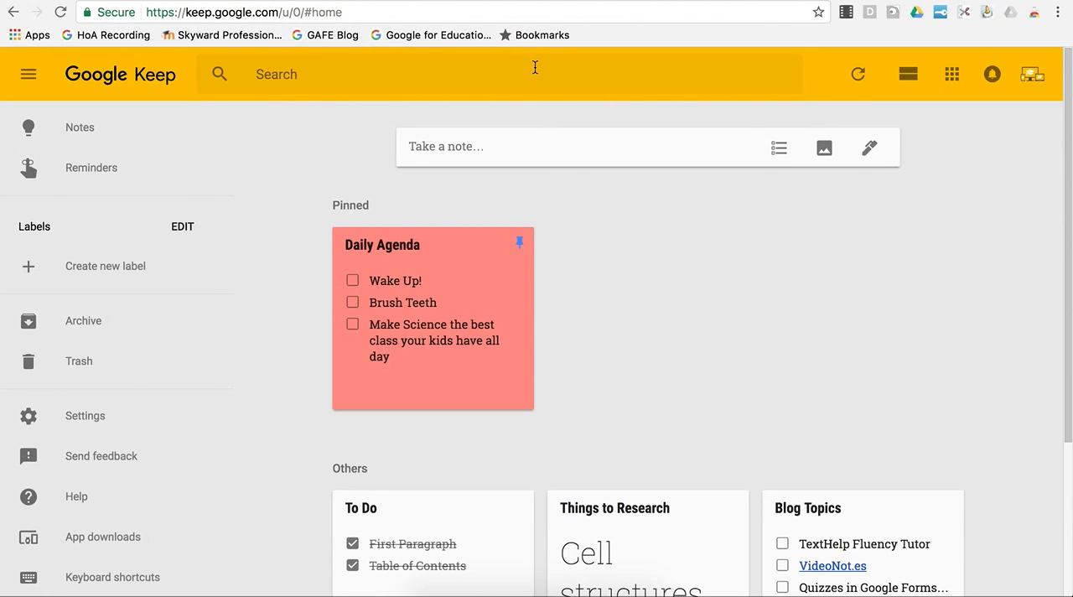
{"action": "mouse_move", "coordinate": [513, 41]}
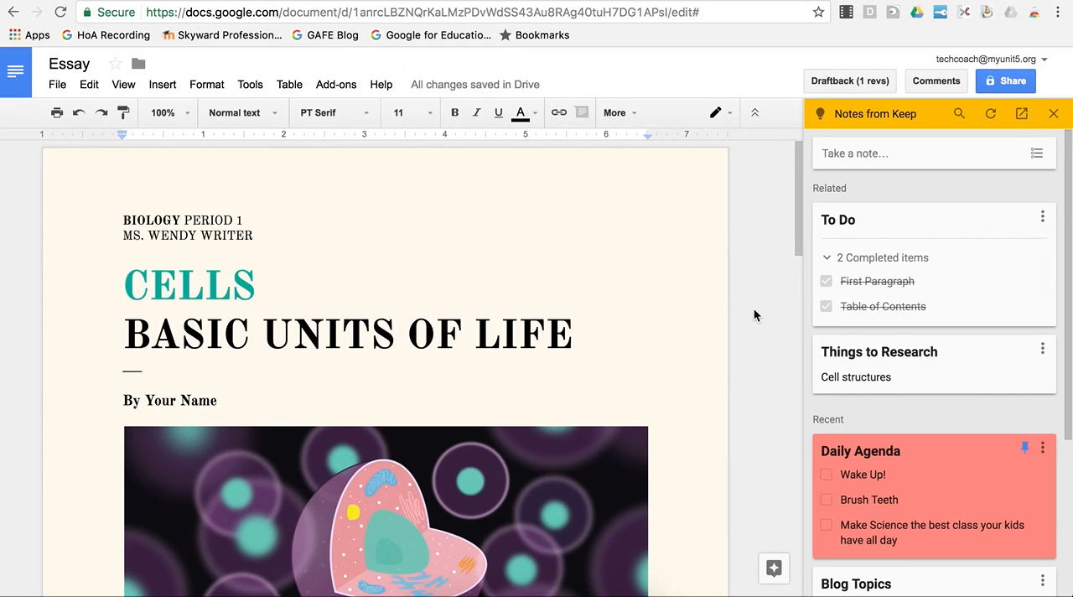
{"action": "mouse_move", "coordinate": [768, 288]}
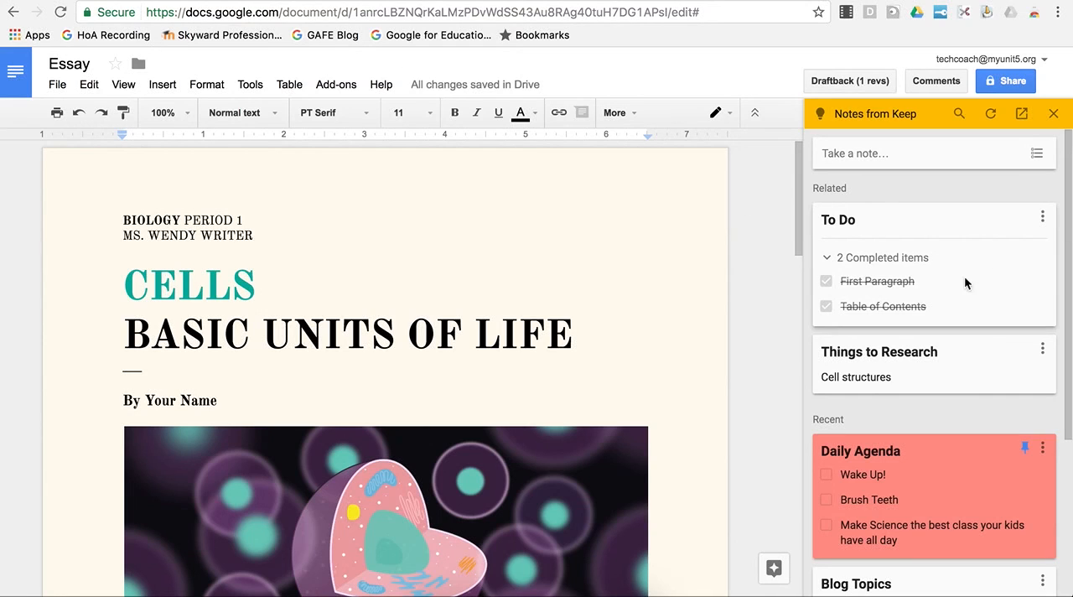
{"action": "mouse_move", "coordinate": [952, 268]}
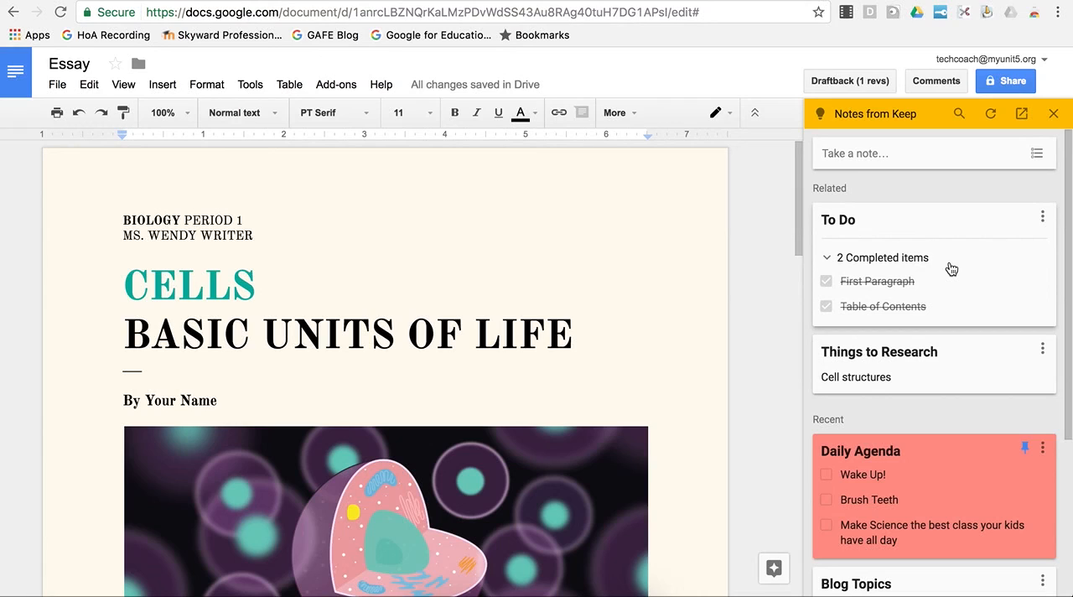